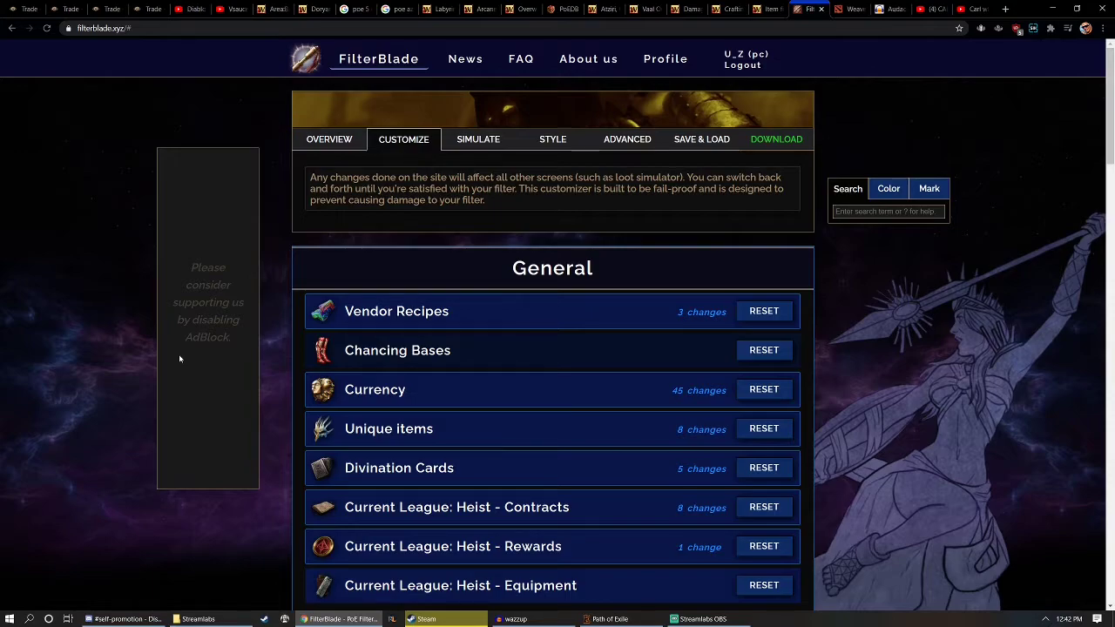
Step: Reach the Currency tiers and try the numbered default drop sounds for the Divine Orb tier
scroll("down", 3)
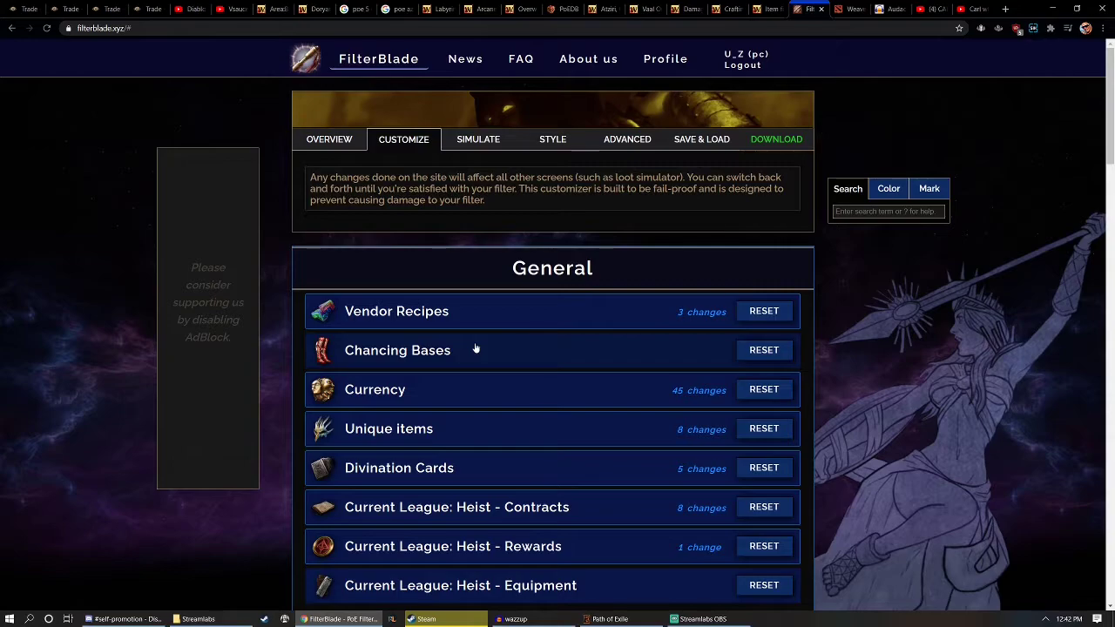
scroll("down", 3)
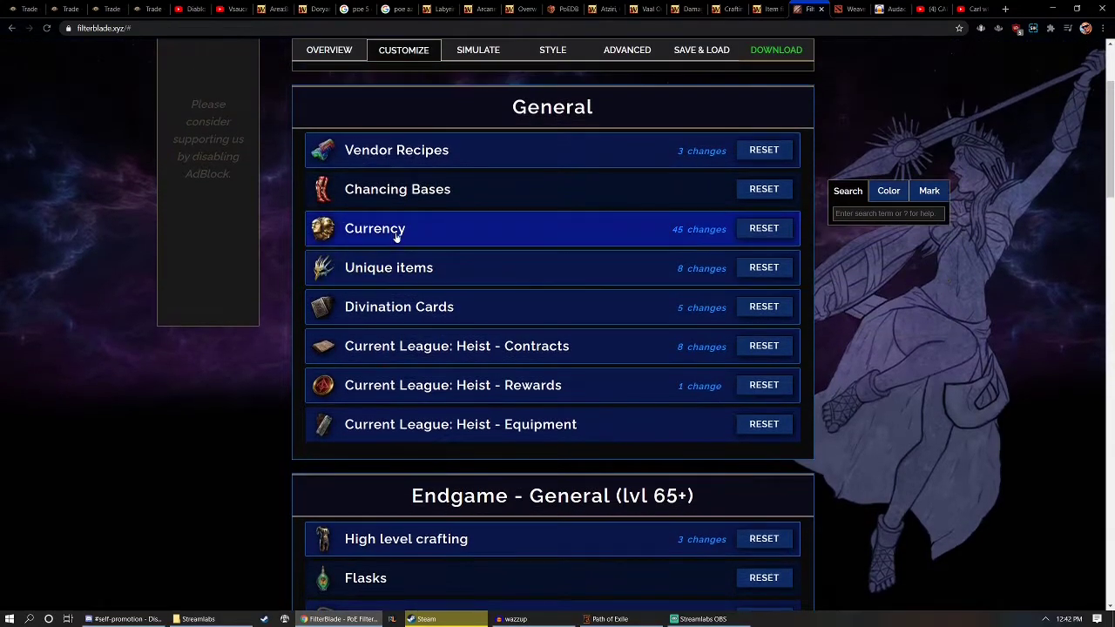
left_click(375, 228)
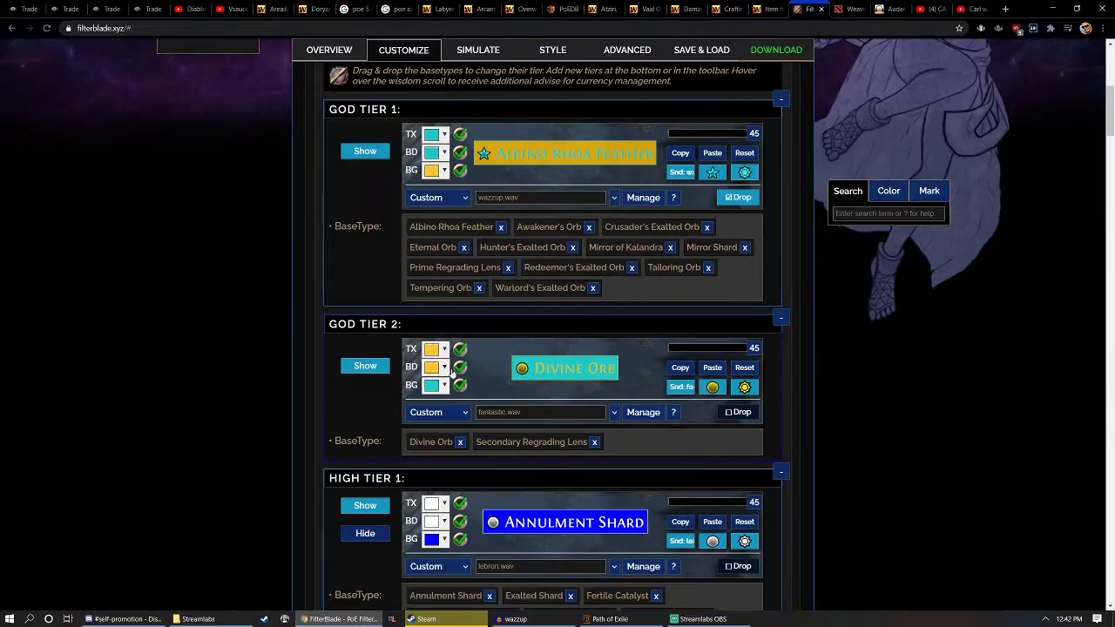
left_click(512, 408)
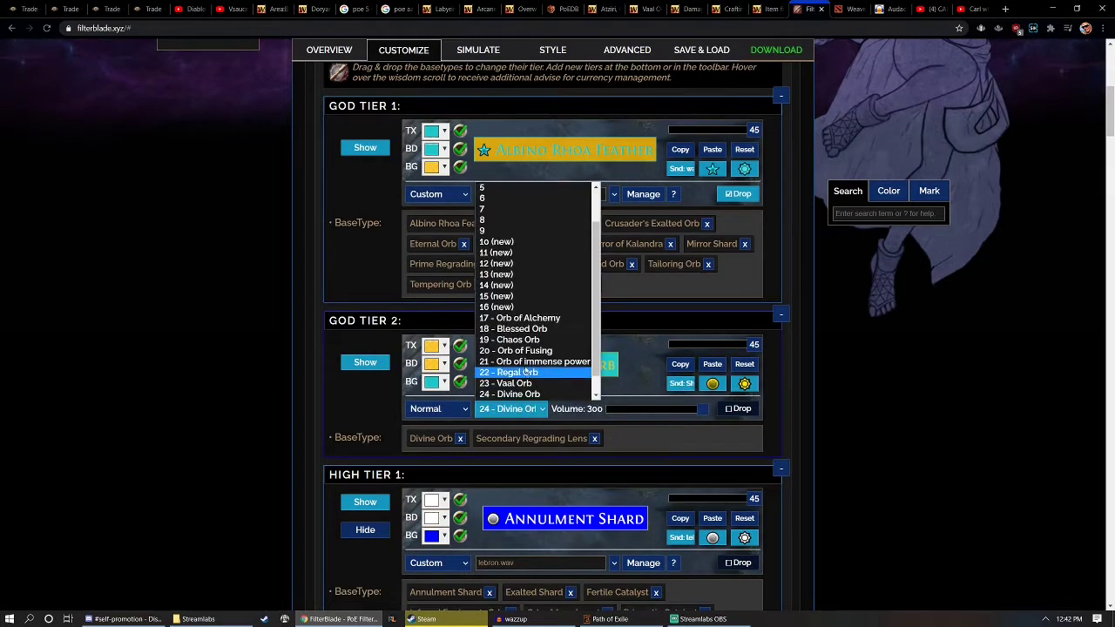
left_click(496, 296)
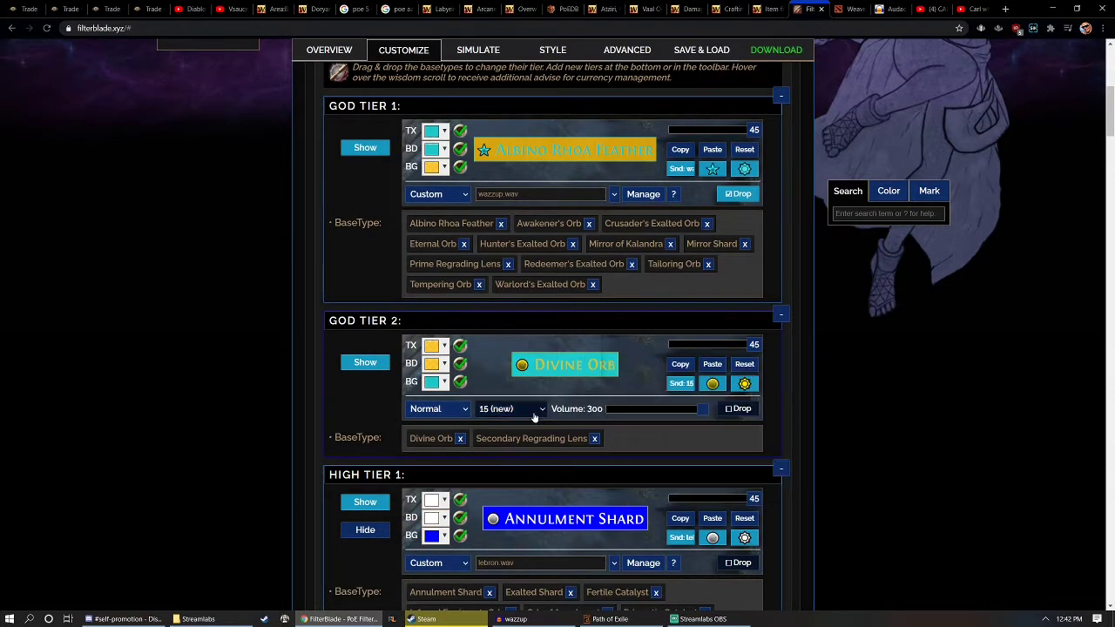
left_click(512, 407)
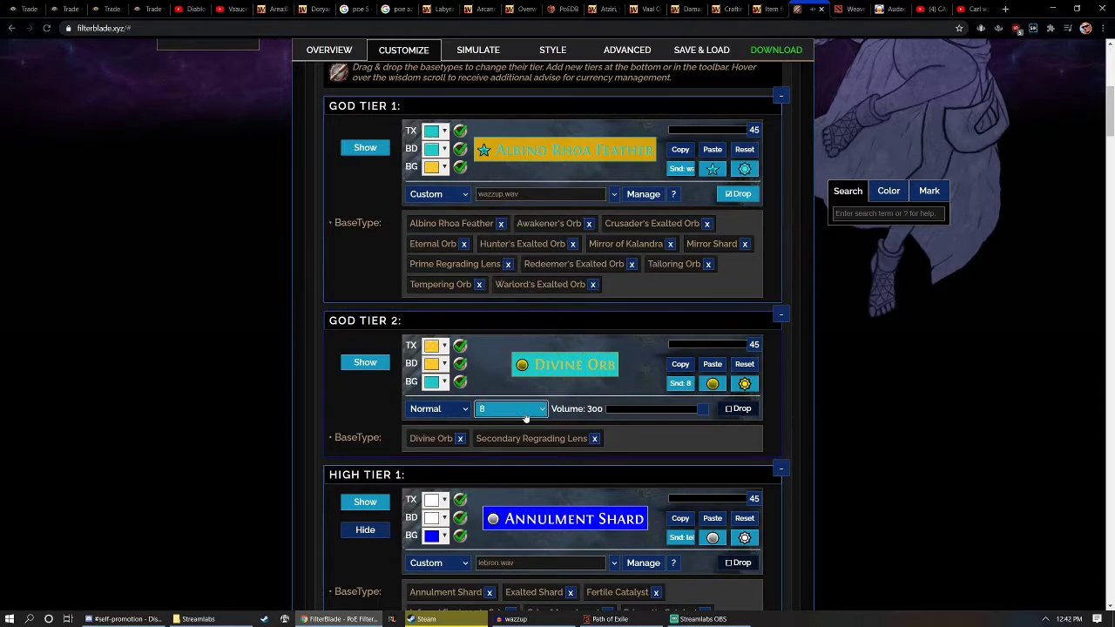
left_click(508, 408)
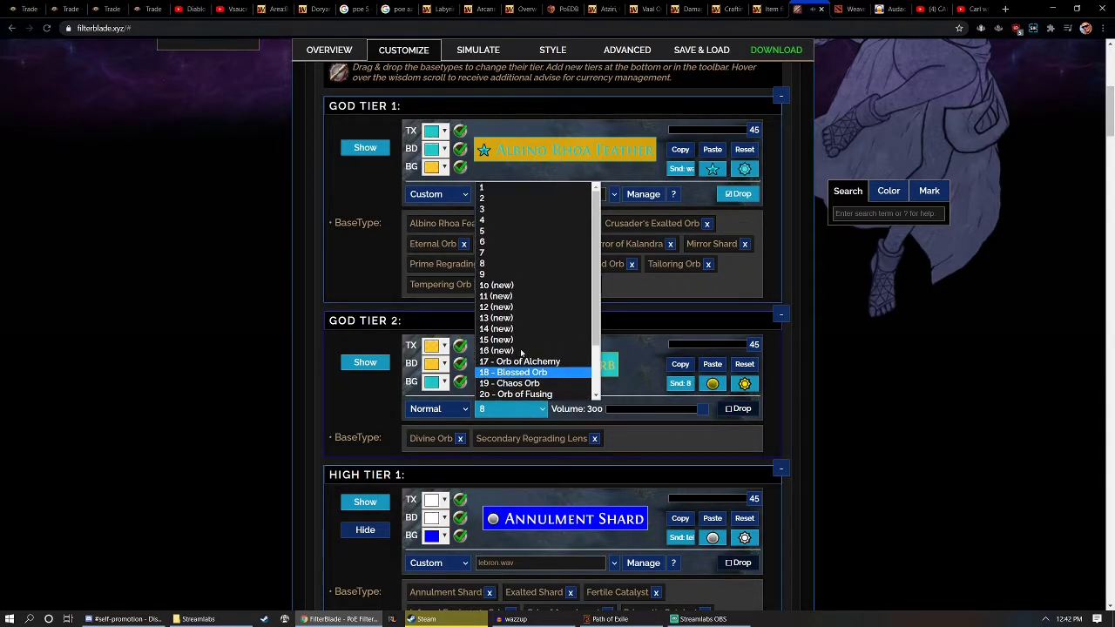
Step: Audition the Gollum (Zizaran) community sound, then return the Divine Orb tier to its custom sound file
scroll("down", 3)
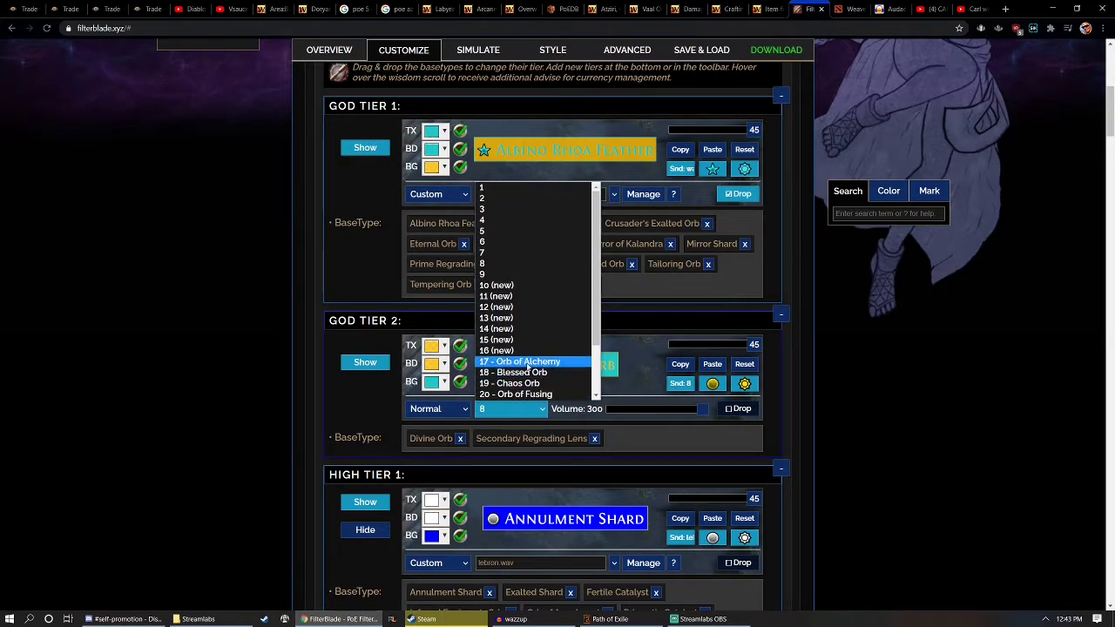
scroll("down", 3)
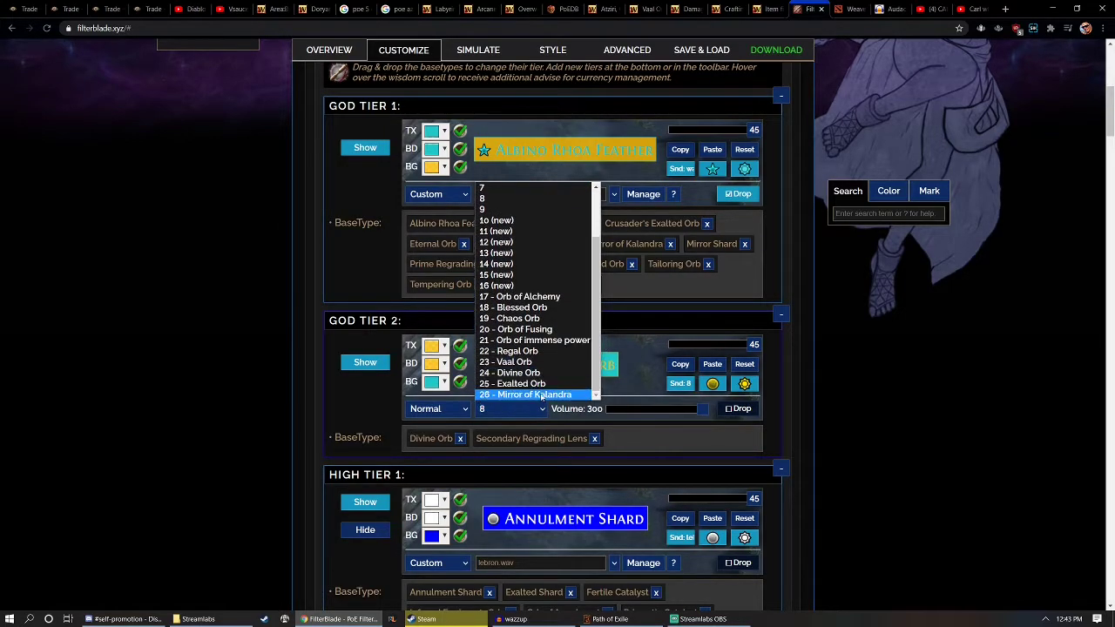
left_click(438, 407)
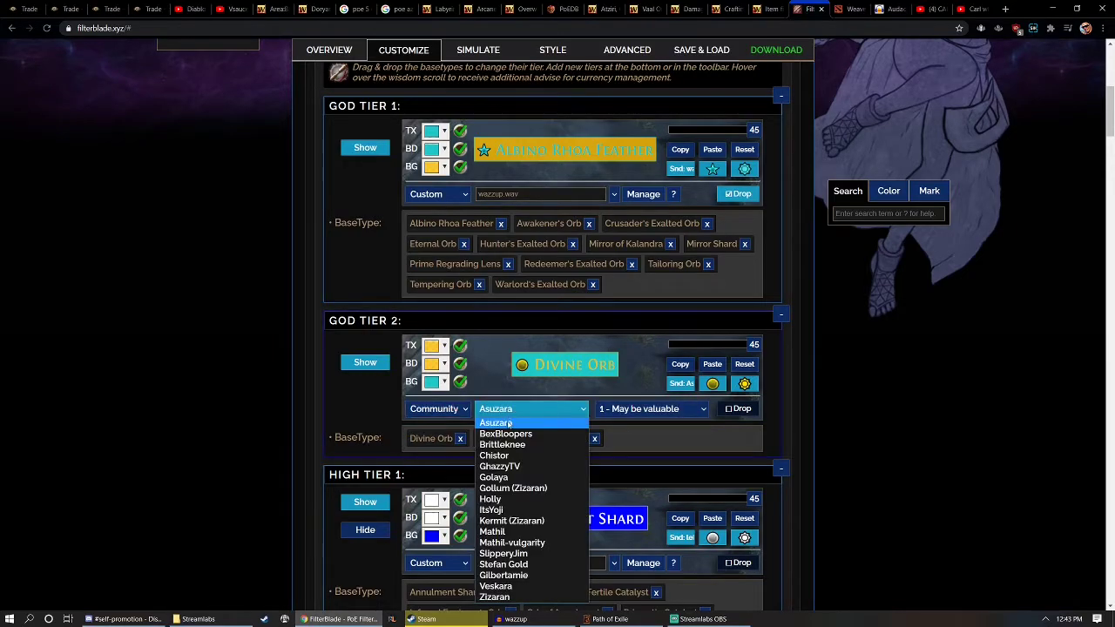
left_click(512, 487)
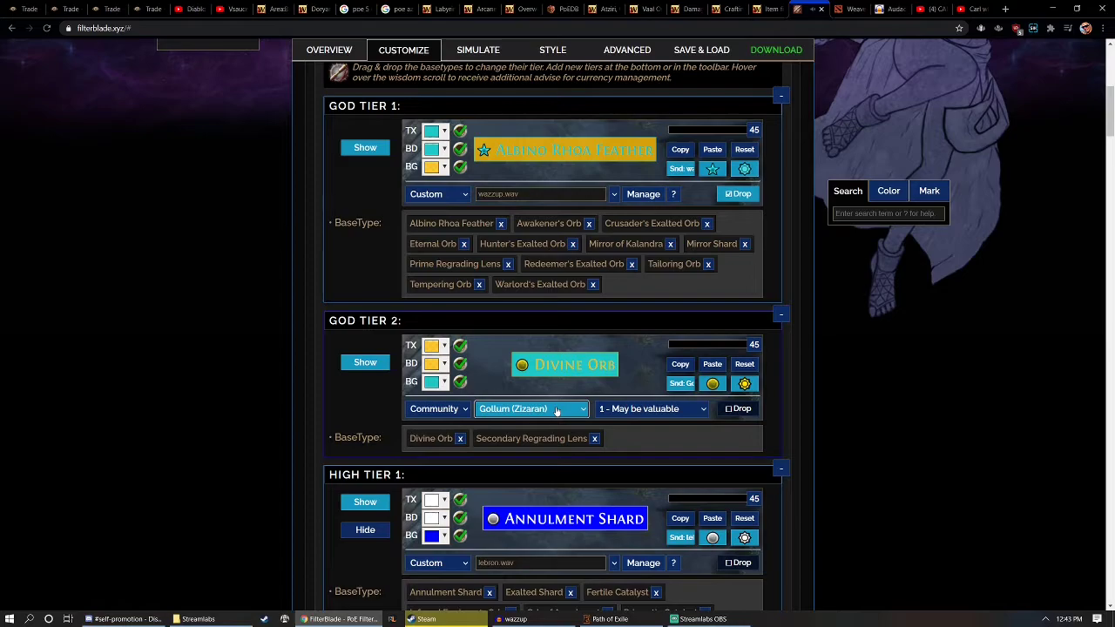
left_click(531, 408)
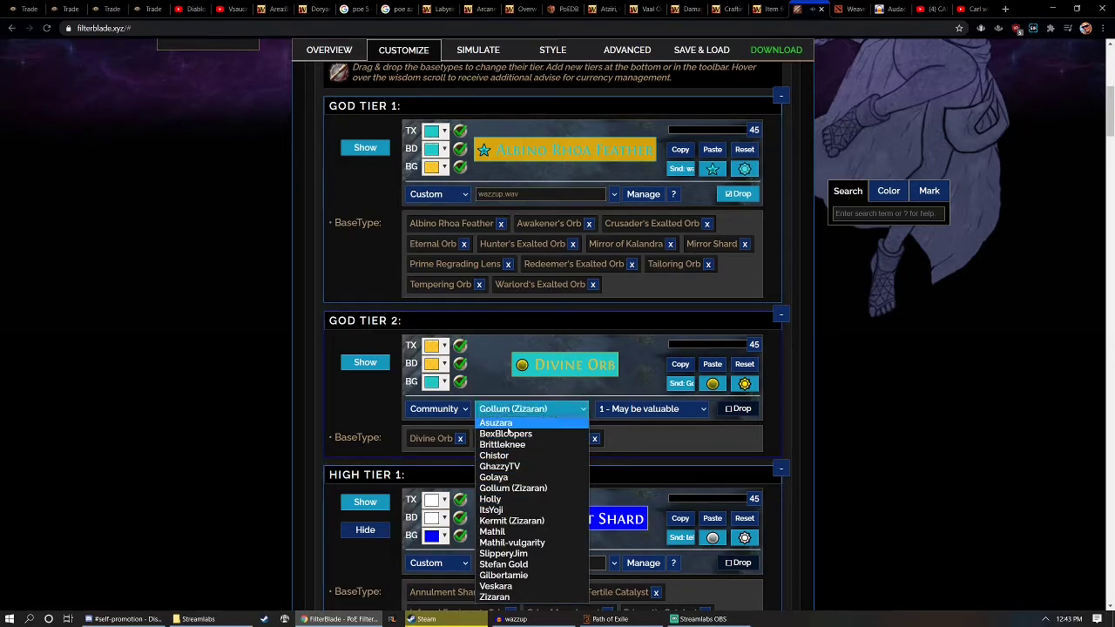
left_click(439, 407)
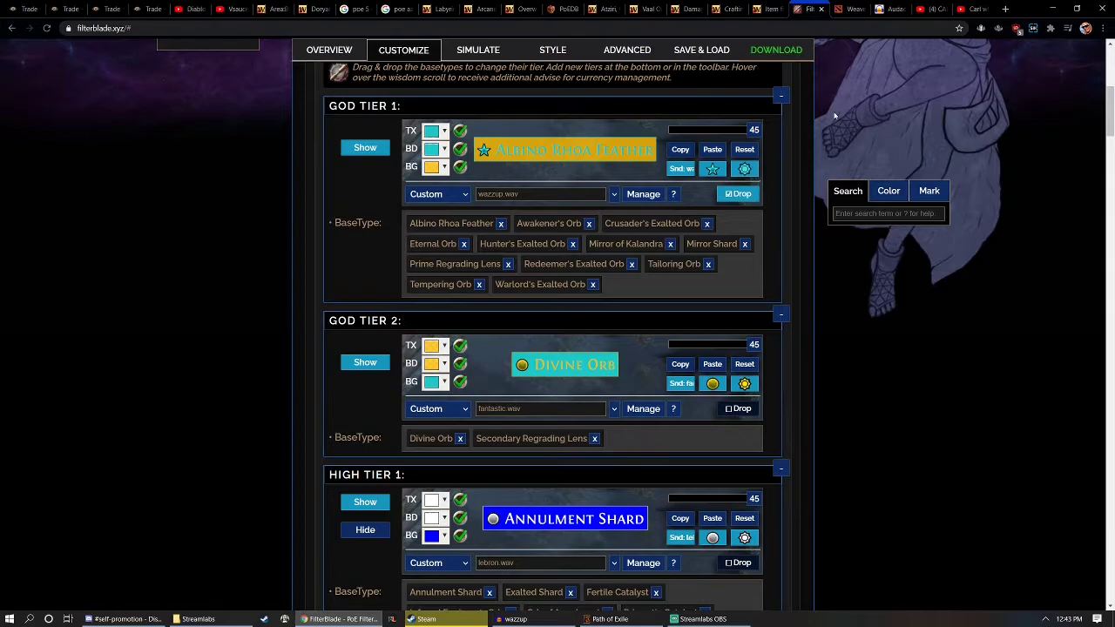
mouse_move(892, 8)
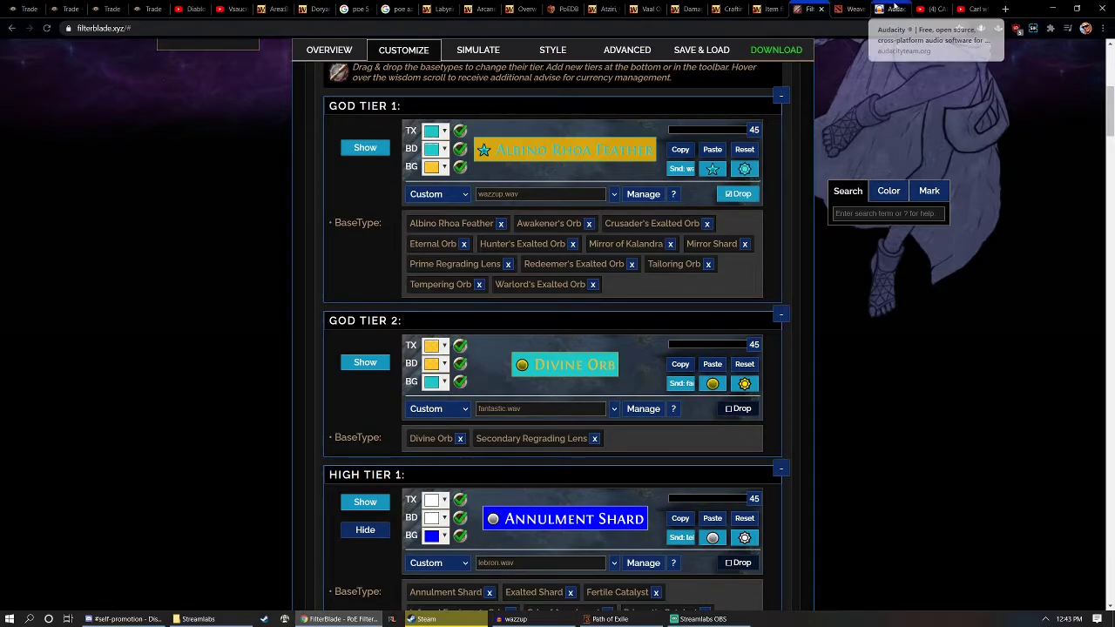
Step: Bring Audacity forward and list the available recording input devices
left_click(888, 8)
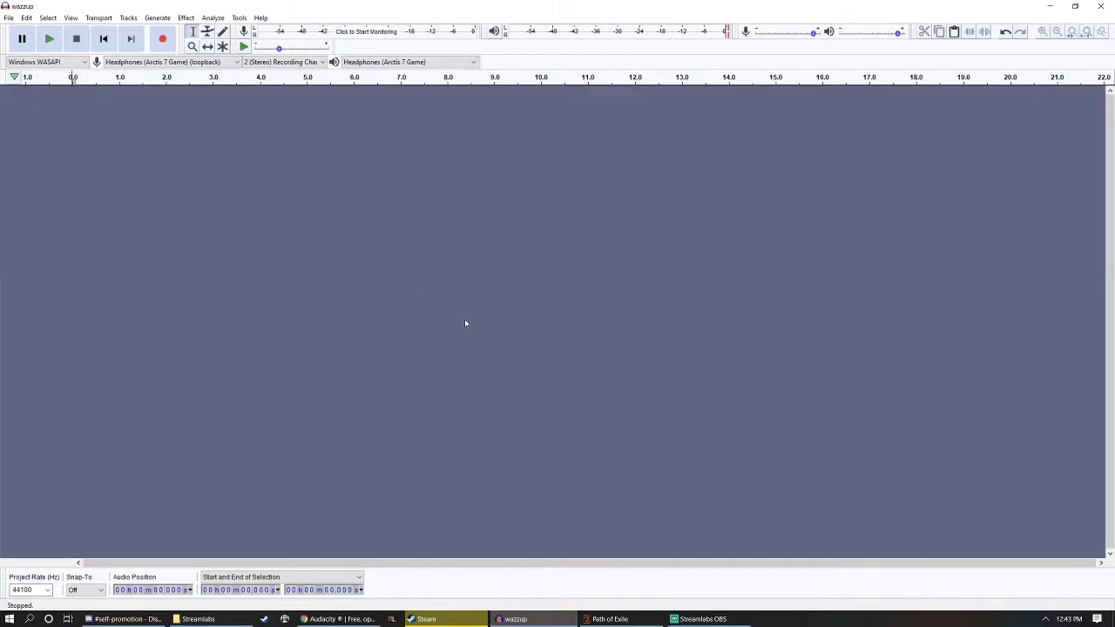
left_click(45, 62)
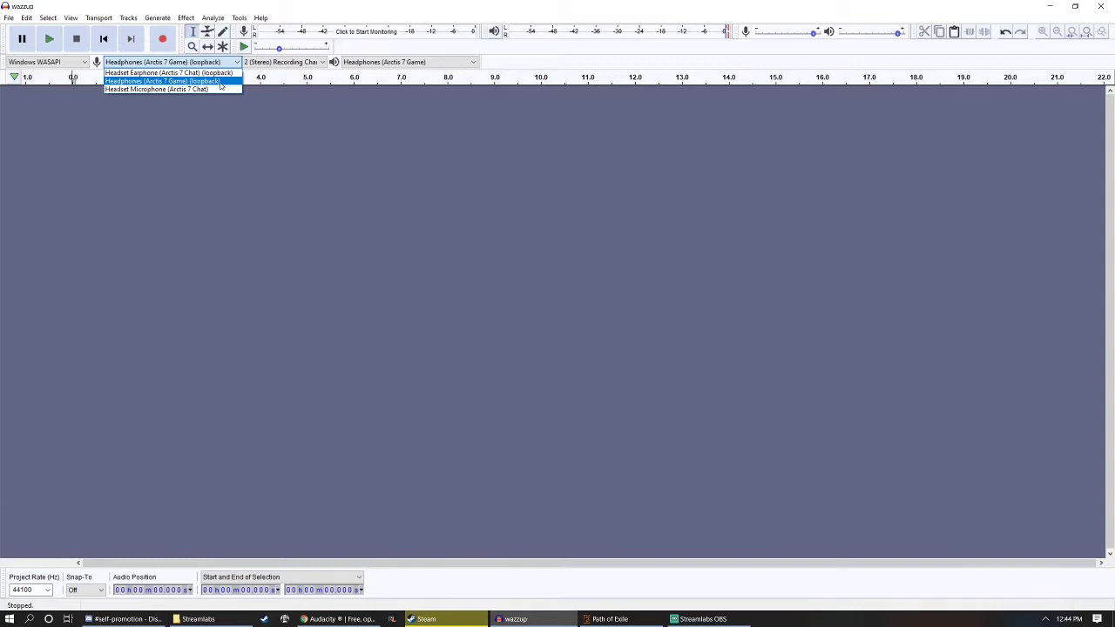
Step: Keep the headphones loopback as source and cue the croissant video to about two seconds in
left_click(162, 81)
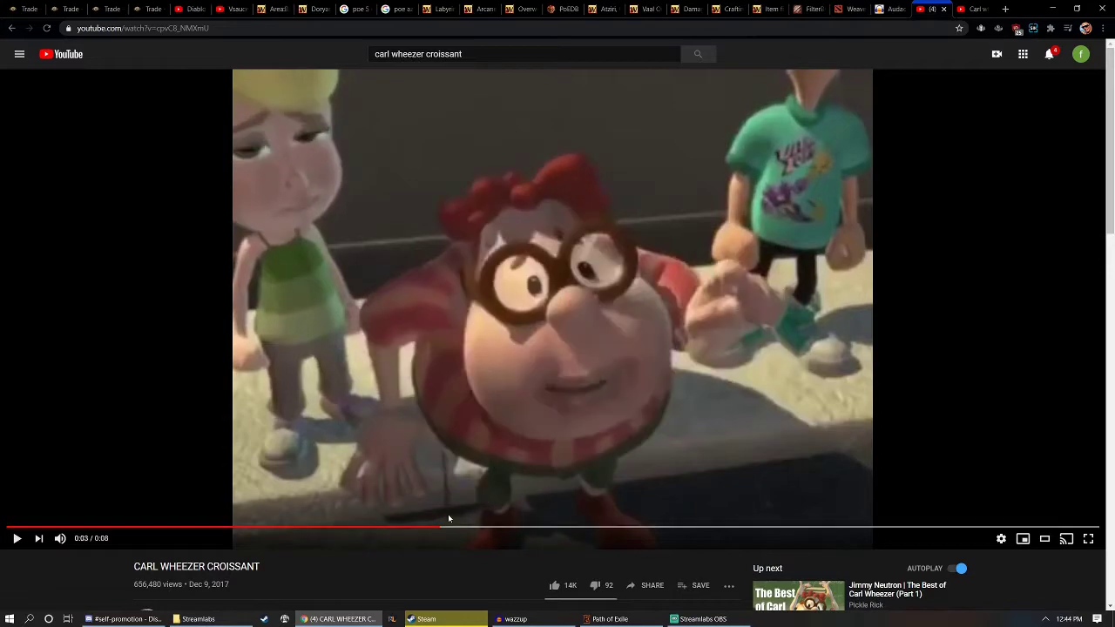
mouse_move(453, 585)
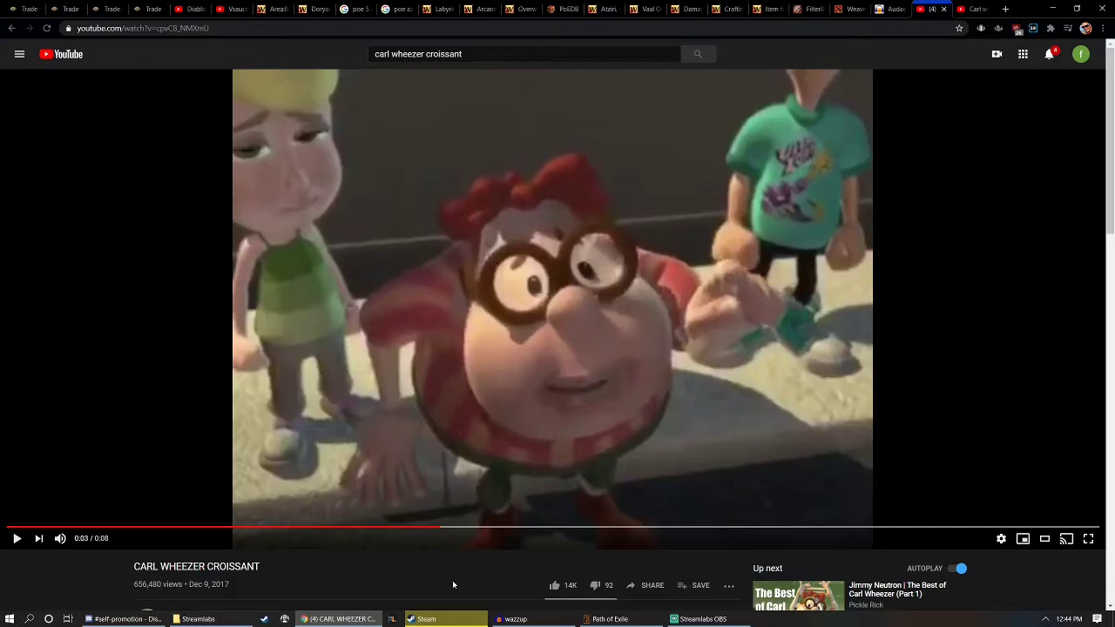
mouse_move(16, 538)
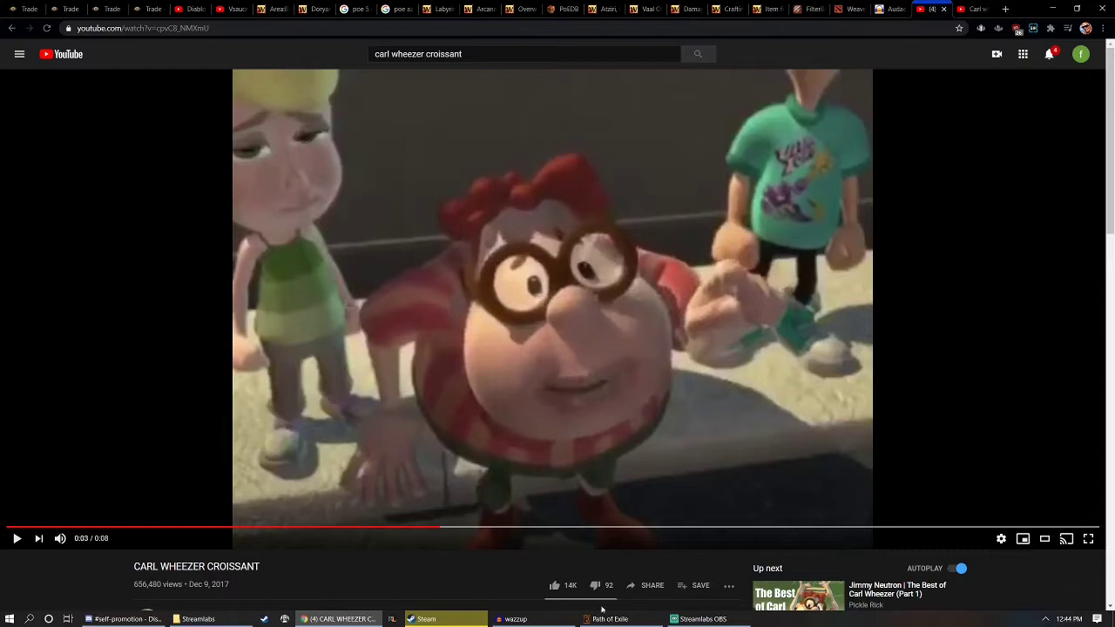
left_click(513, 618)
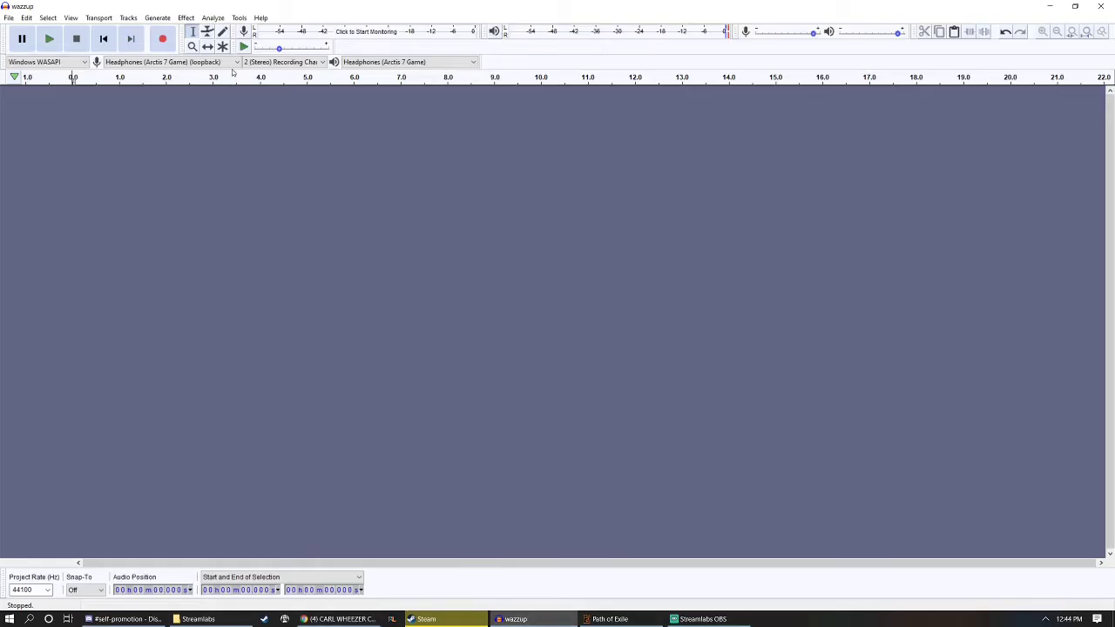
left_click(335, 618)
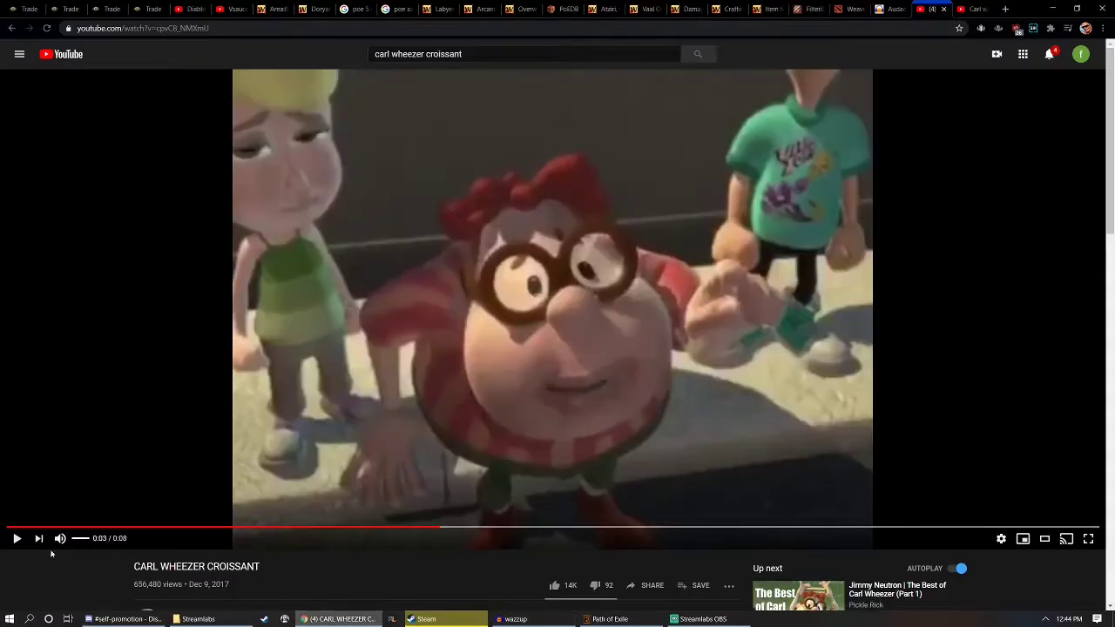
mouse_move(369, 530)
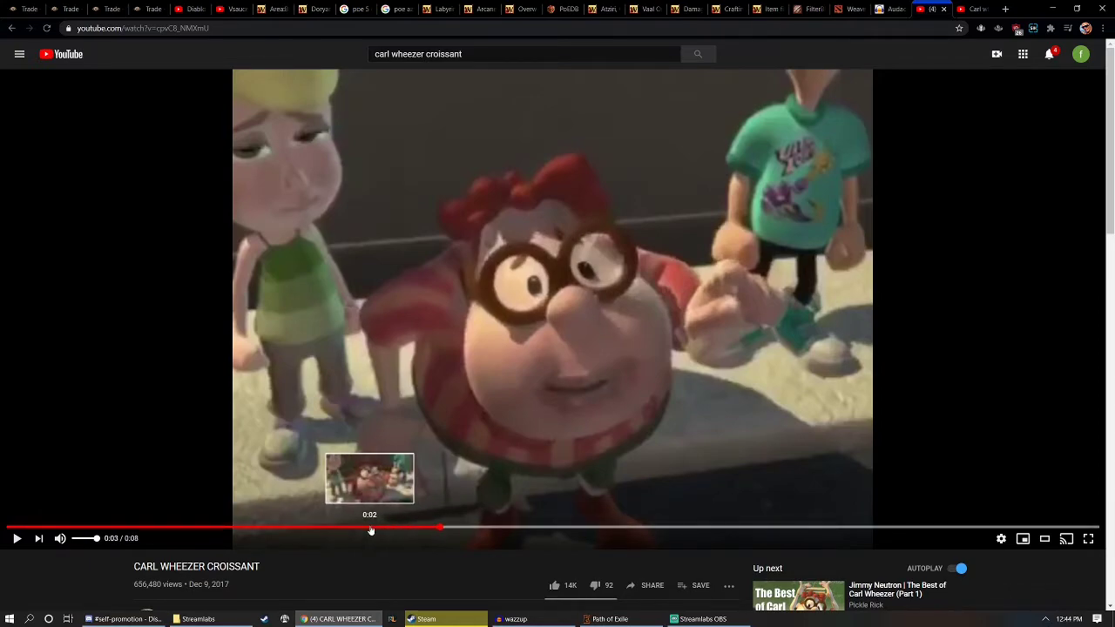
left_click(15, 538)
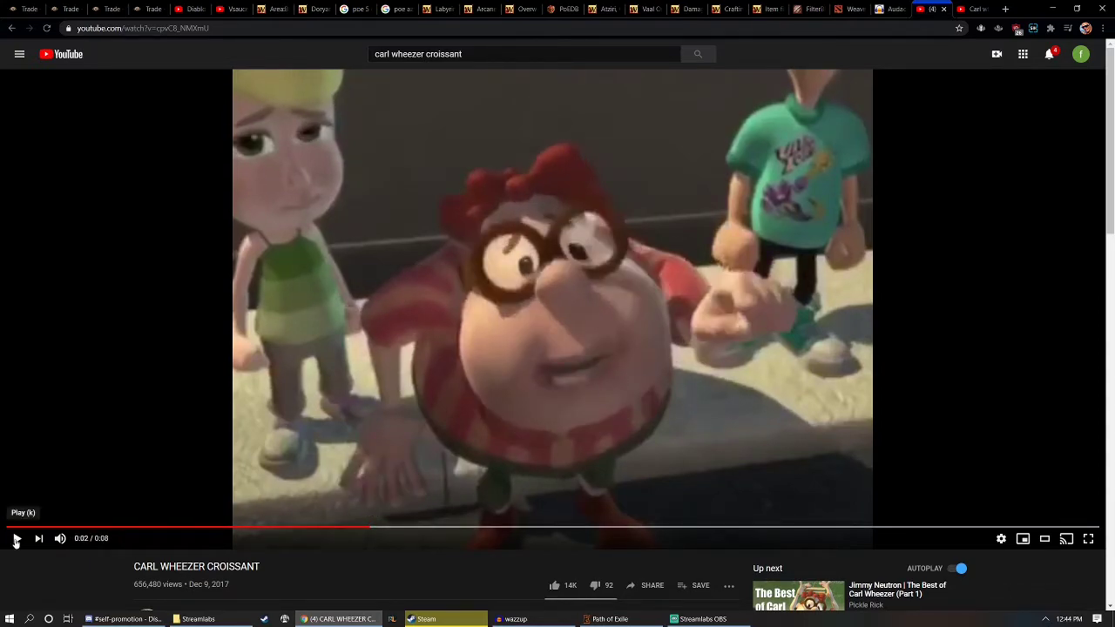
Step: Capture the clip, select a stretch of the recorded voice and play it back once
left_click(516, 618)
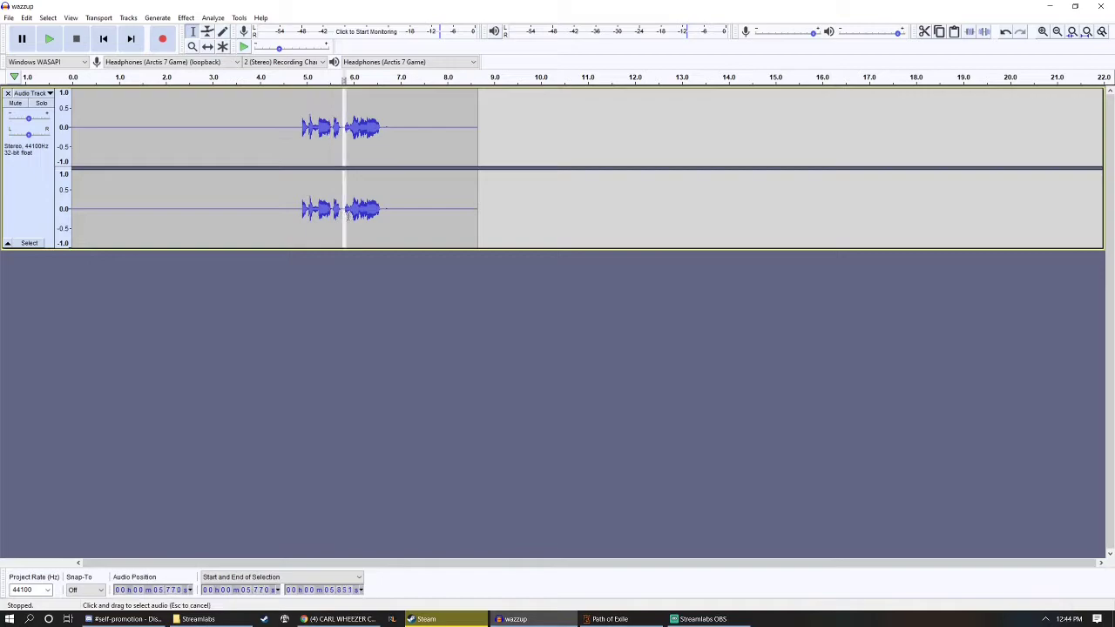
left_click_drag(73, 126, 339, 125)
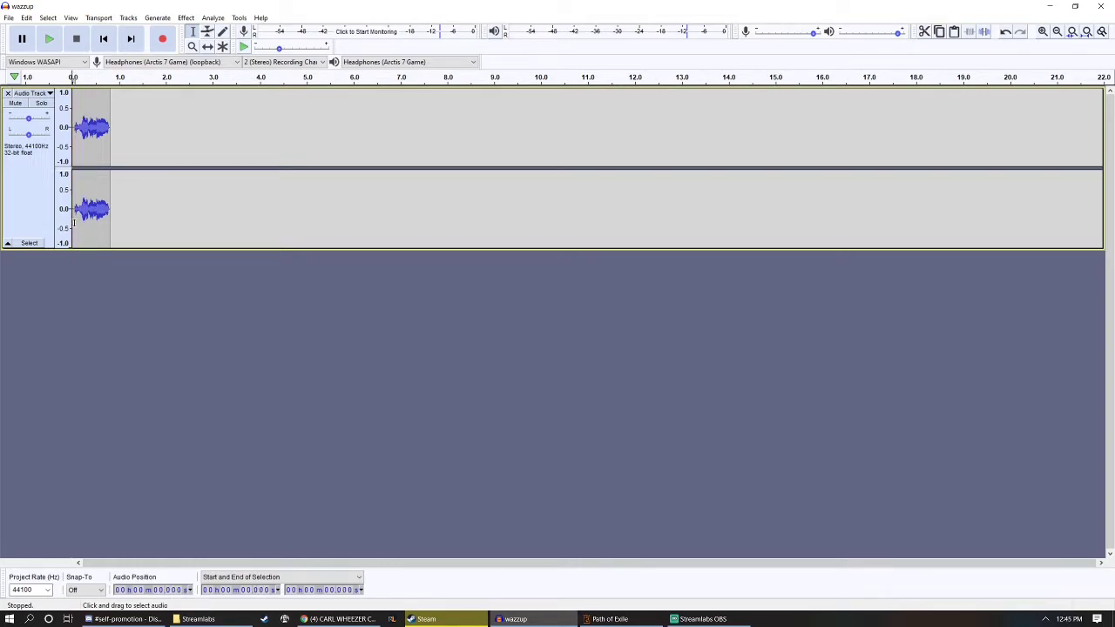
left_click(49, 38)
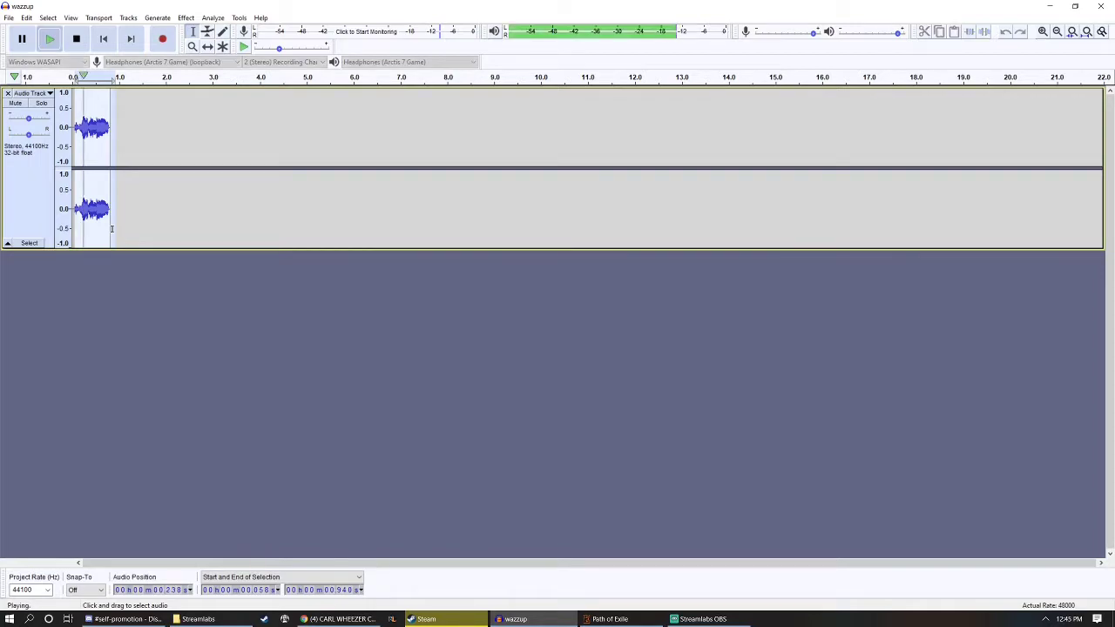
left_click(76, 38)
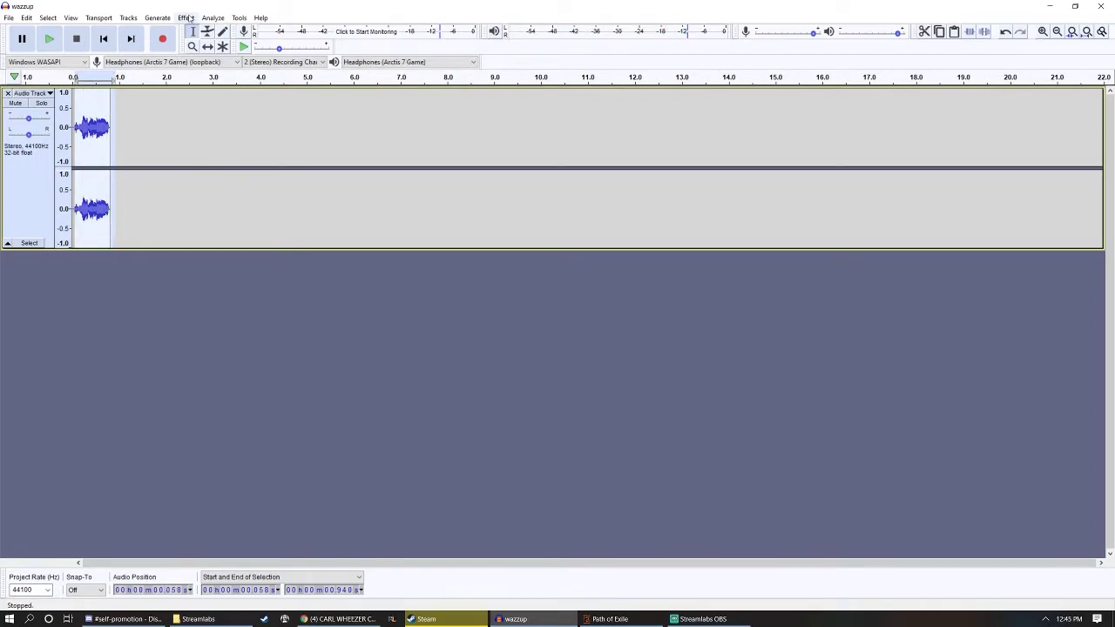
Step: Amplify the voice clip with the default settings and listen to the louder result
left_click(184, 18)
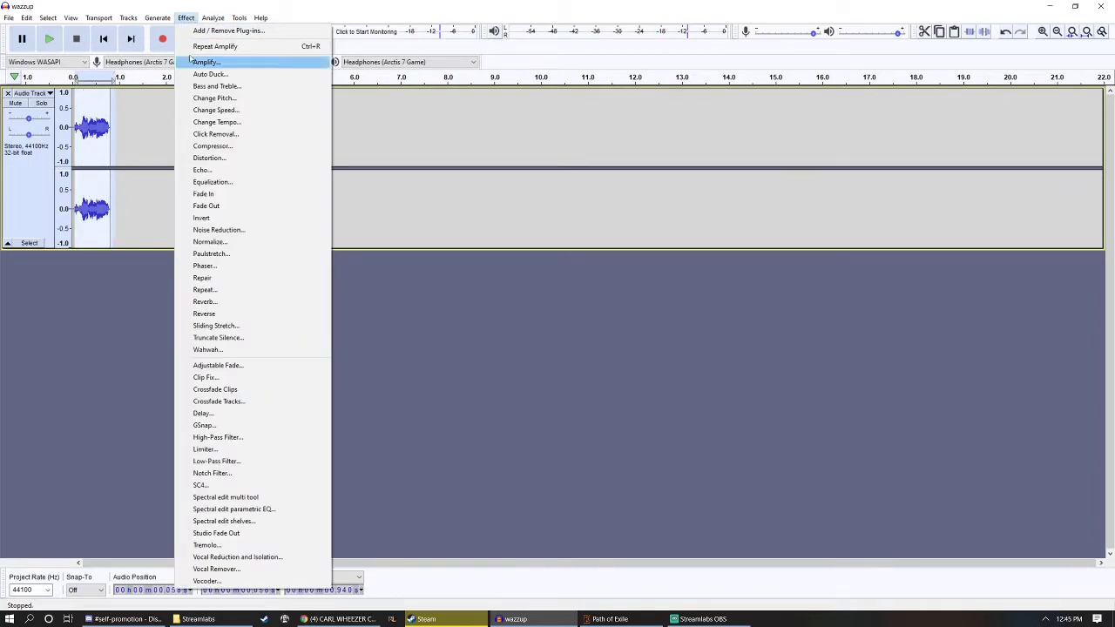
left_click(206, 63)
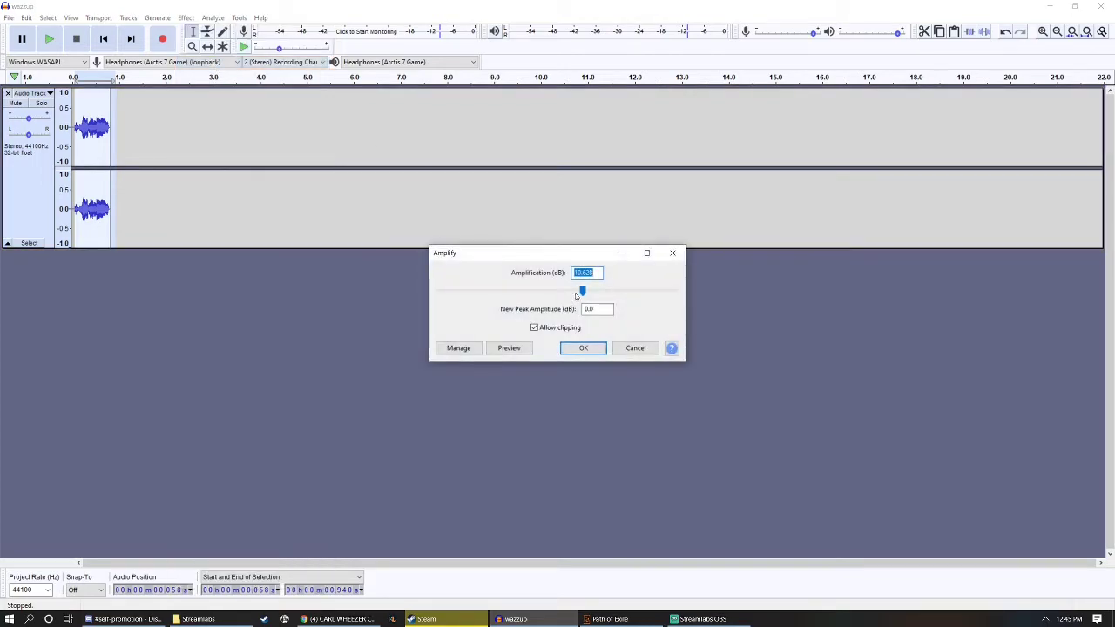
left_click(581, 349)
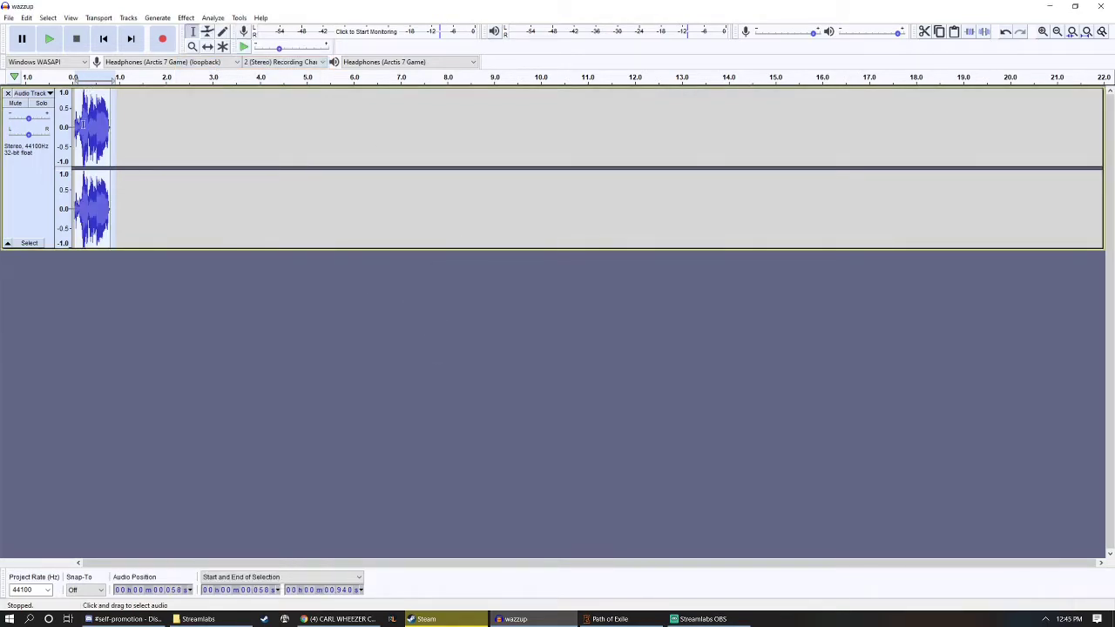
left_click(49, 39)
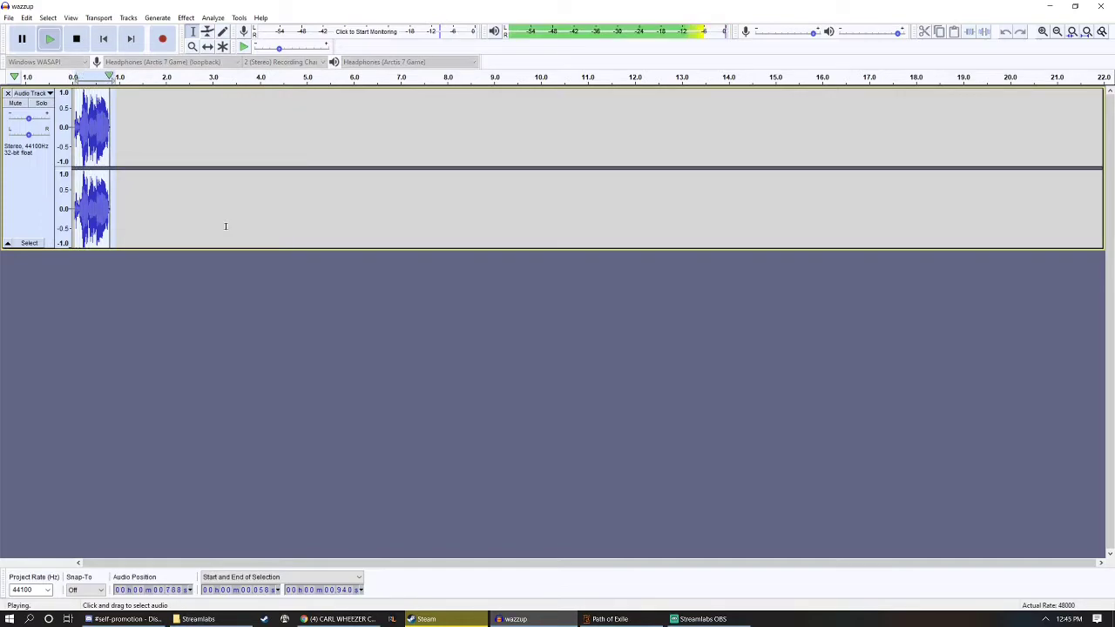
left_click(77, 38)
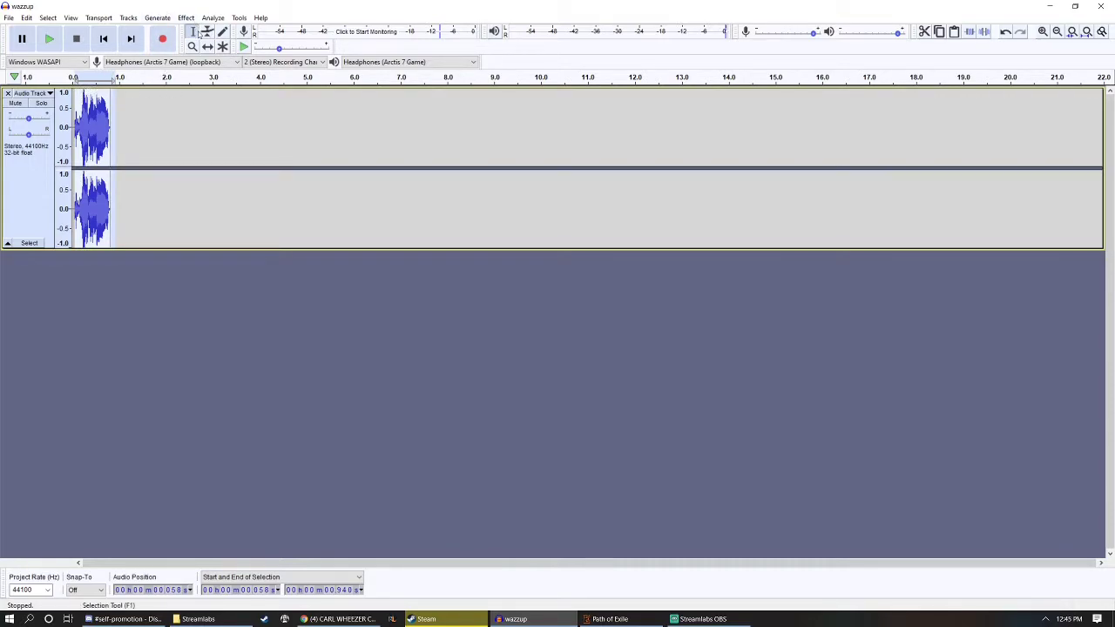
Step: Bring Amplify up again for a second volume boost
left_click(184, 18)
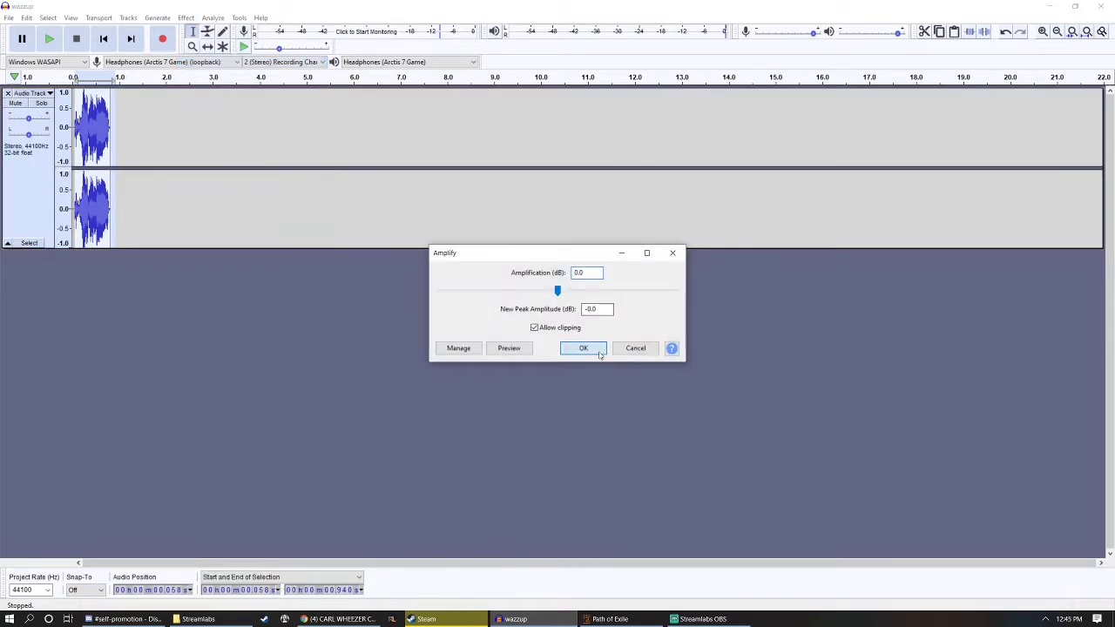
left_click(184, 17)
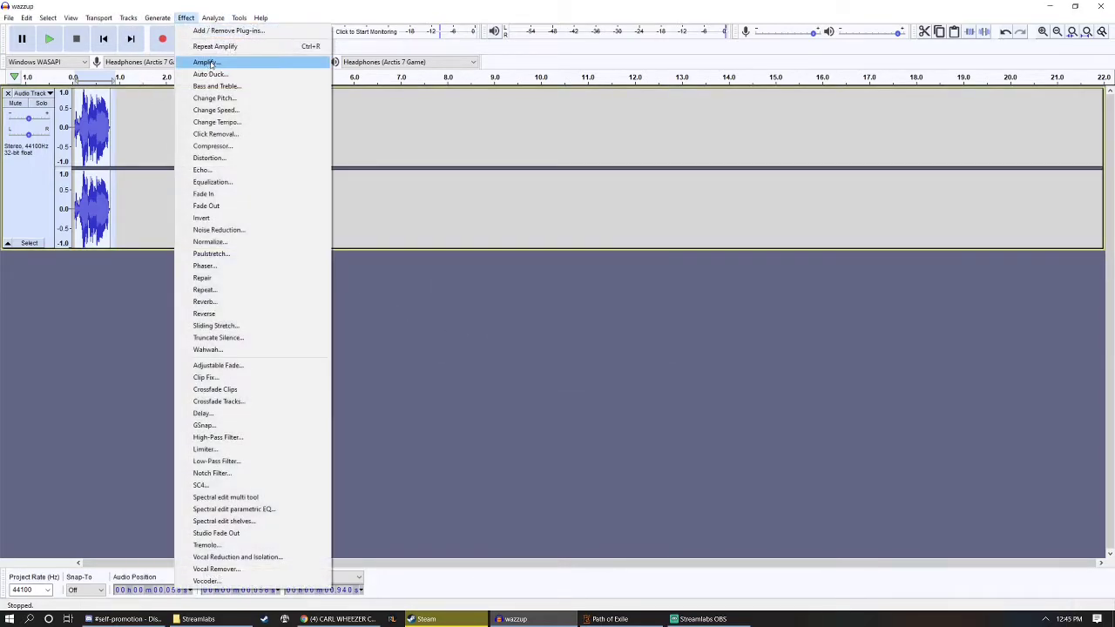
left_click(206, 63)
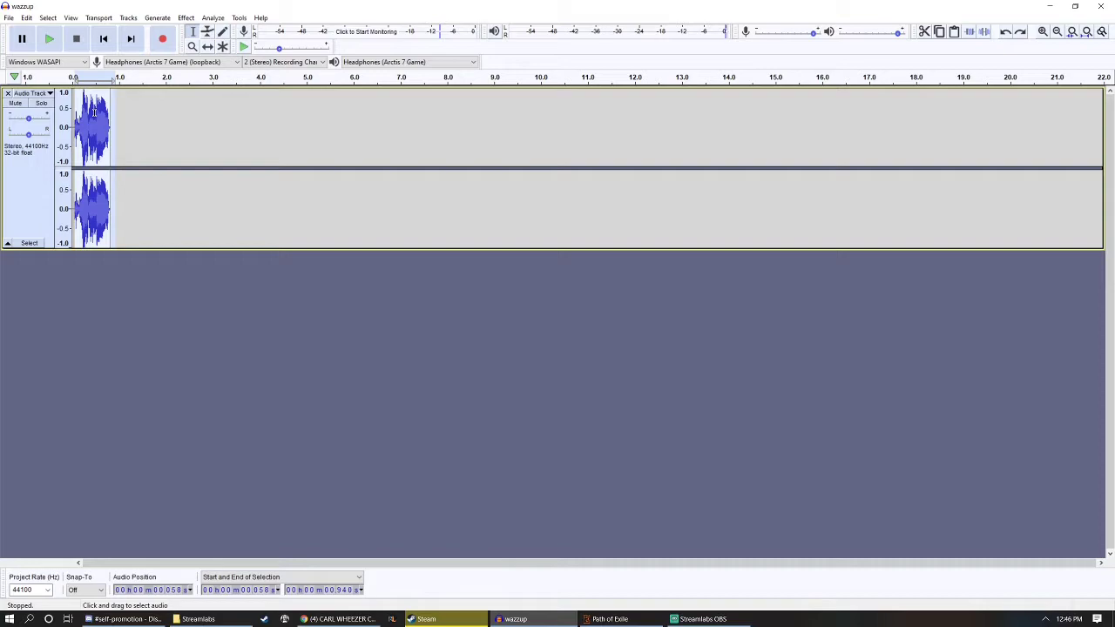
left_click(49, 38)
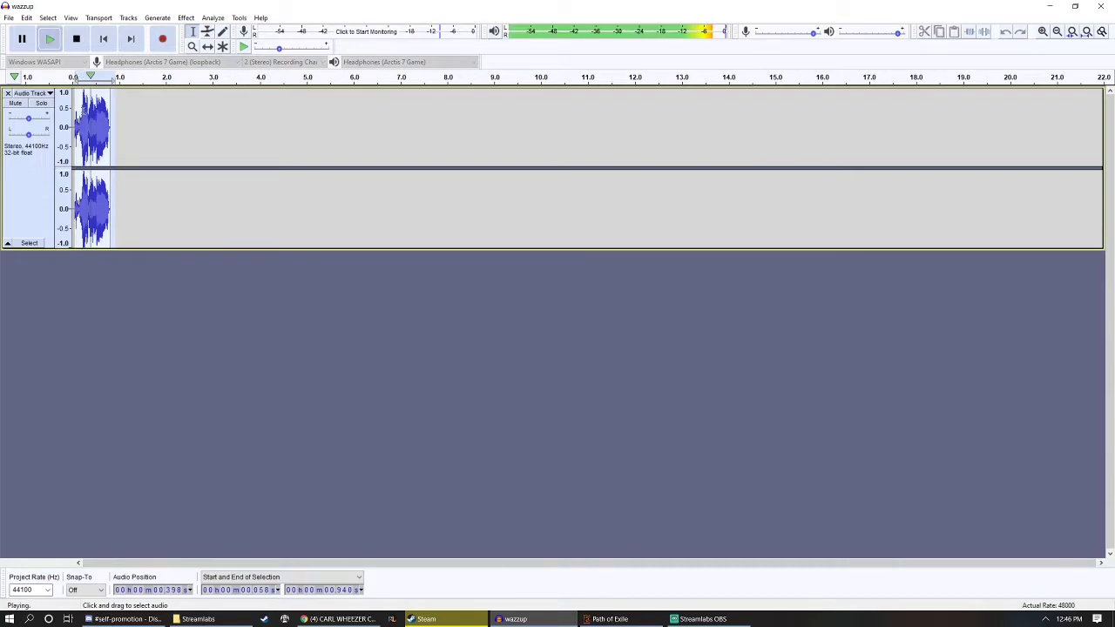
left_click(76, 38)
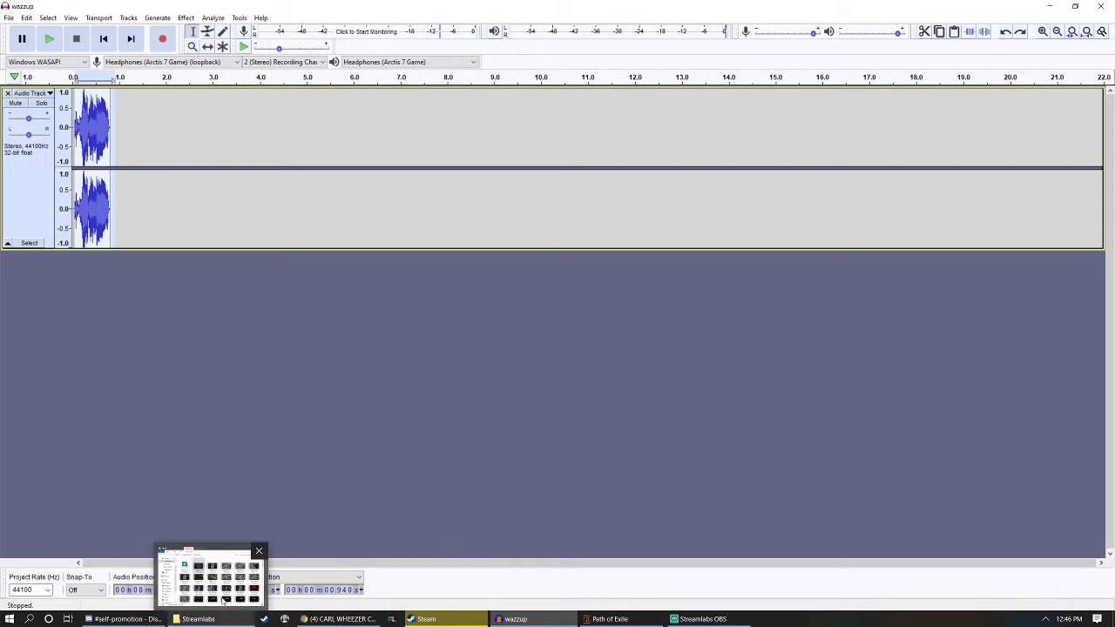
Step: Show FilterBlade's Option 2 download-file instructions for getting the filter into the game
left_click(198, 618)
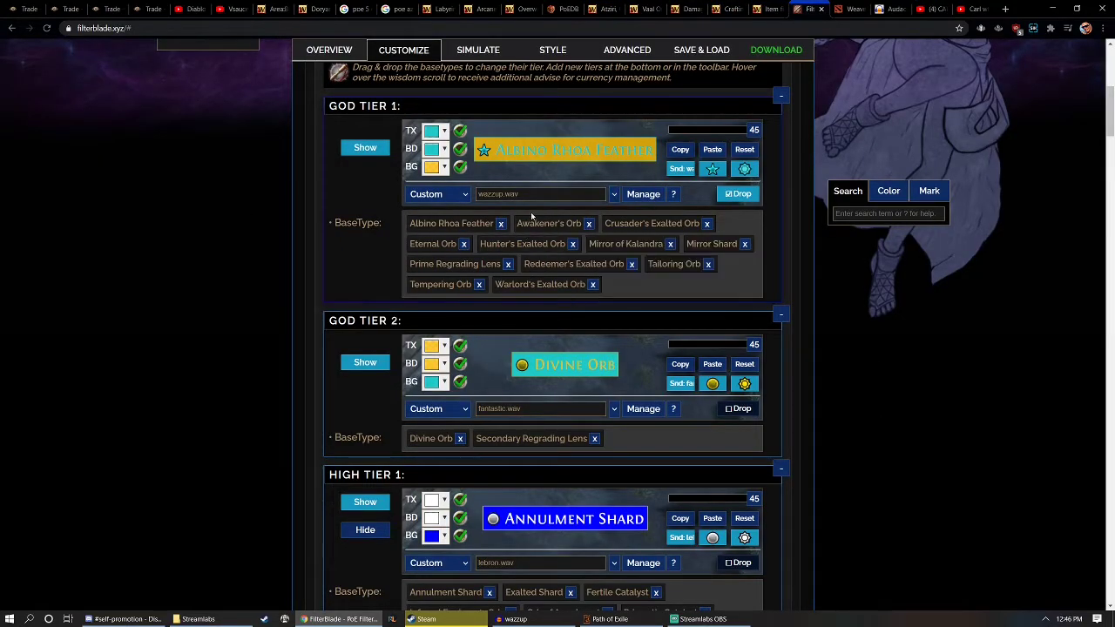
left_click(775, 48)
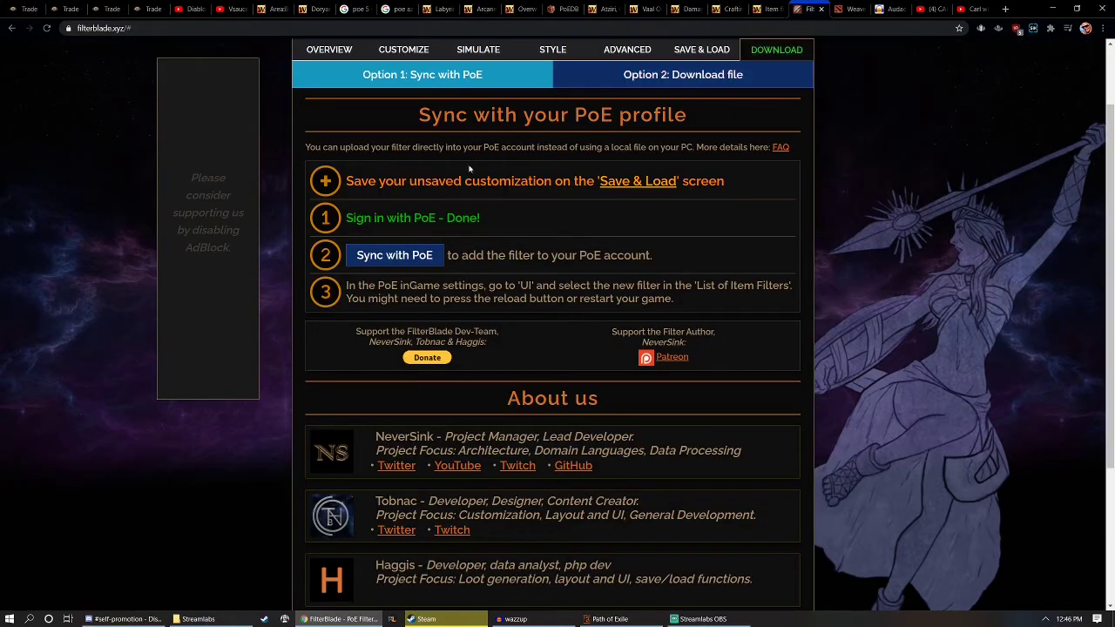
mouse_move(468, 225)
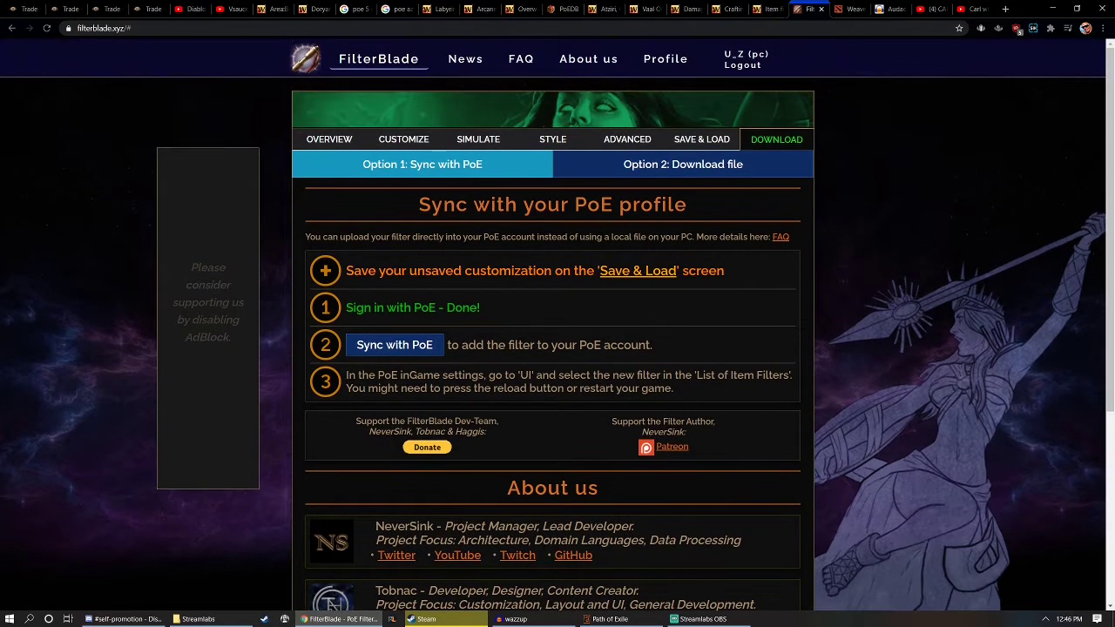
left_click(683, 164)
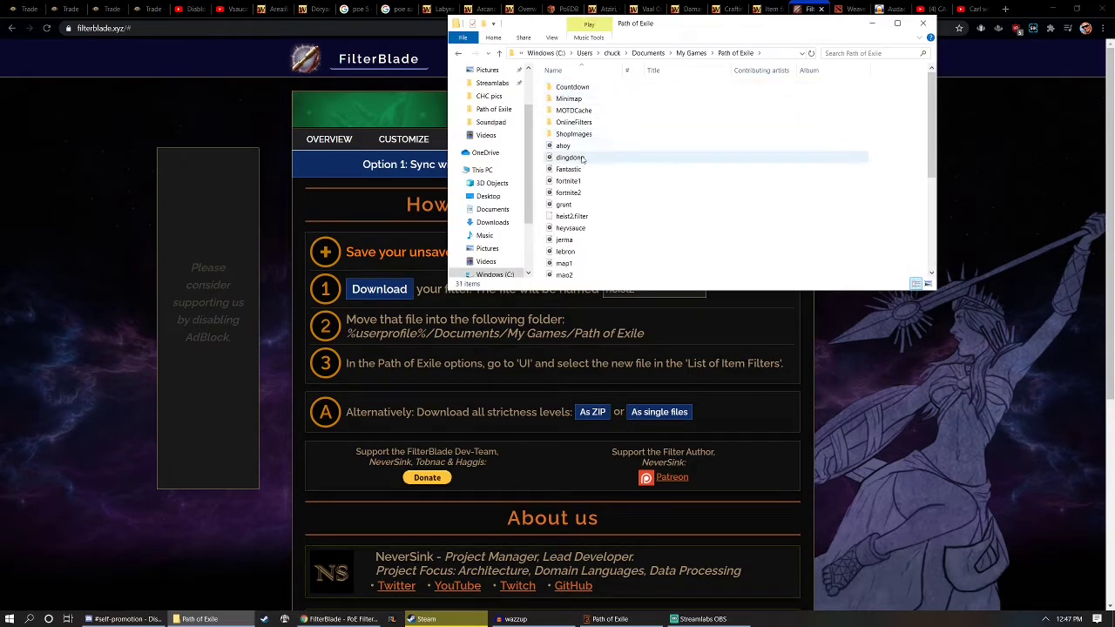
mouse_move(571, 216)
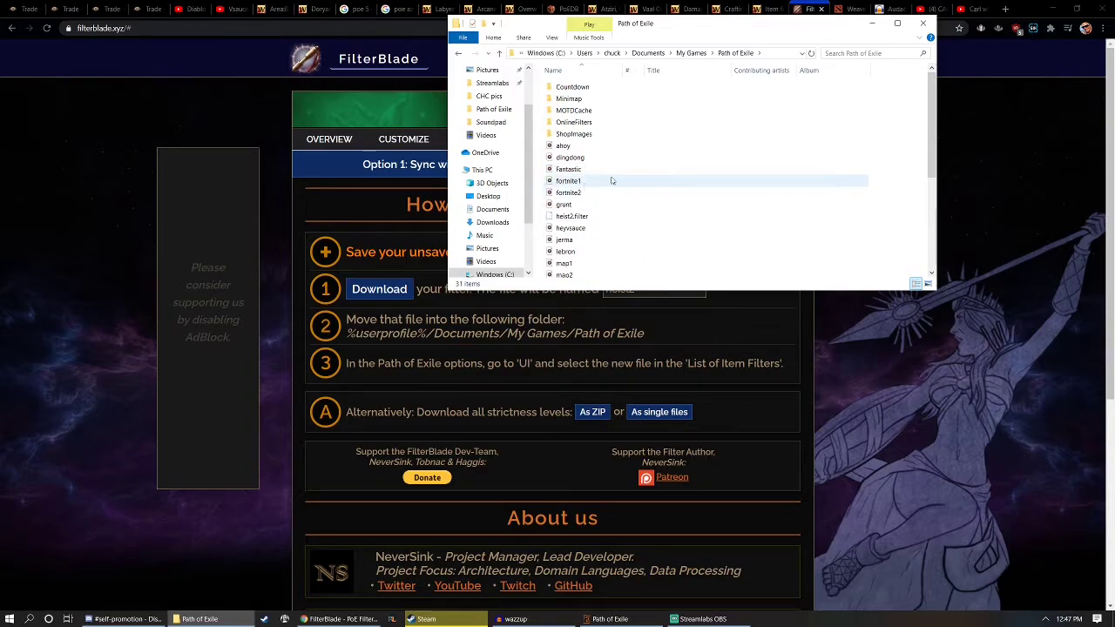
mouse_move(582, 216)
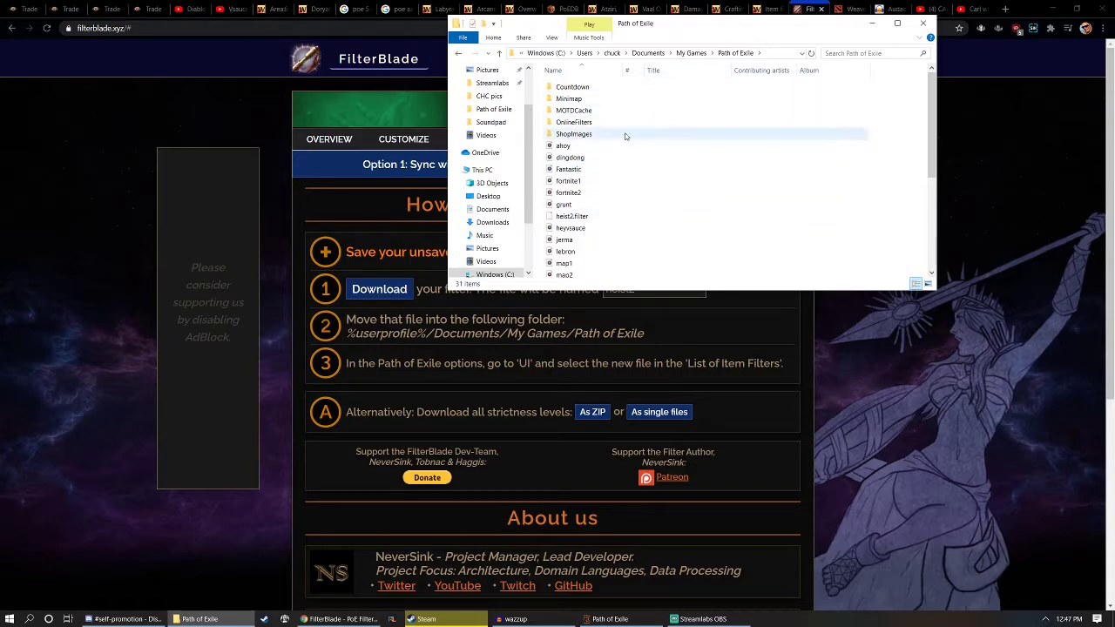
Step: Scroll the Path of Exile documents folder to look over its filter files
scroll("down", 3)
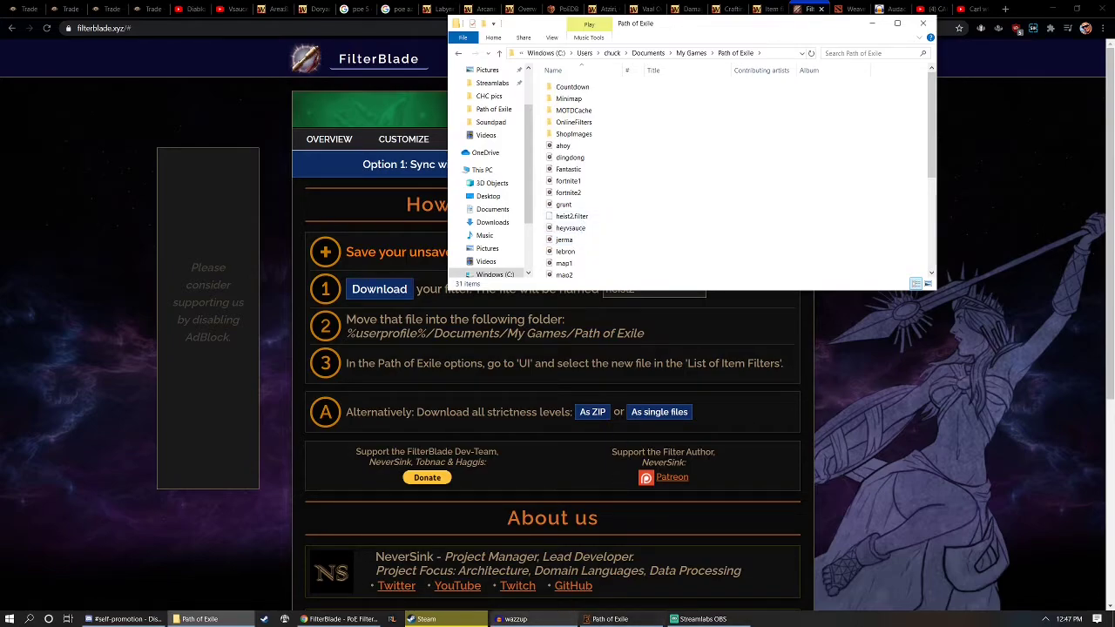
Step: Export the selected voice clip as 'fragment' WAV into the Path of Exile folder with empty metadata
left_click(515, 620)
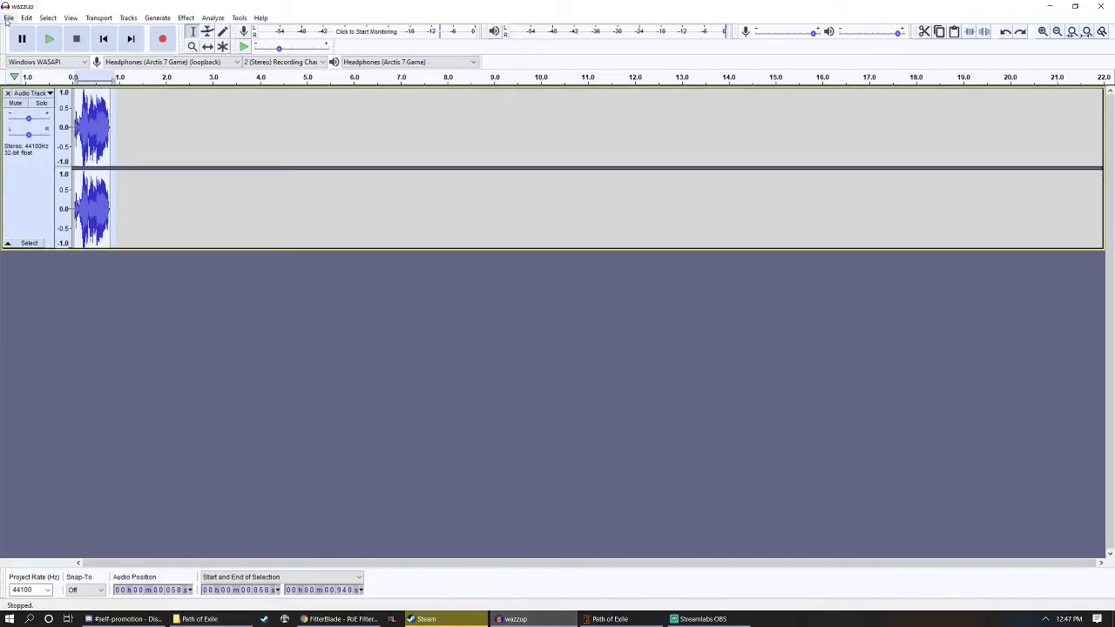
left_click(8, 17)
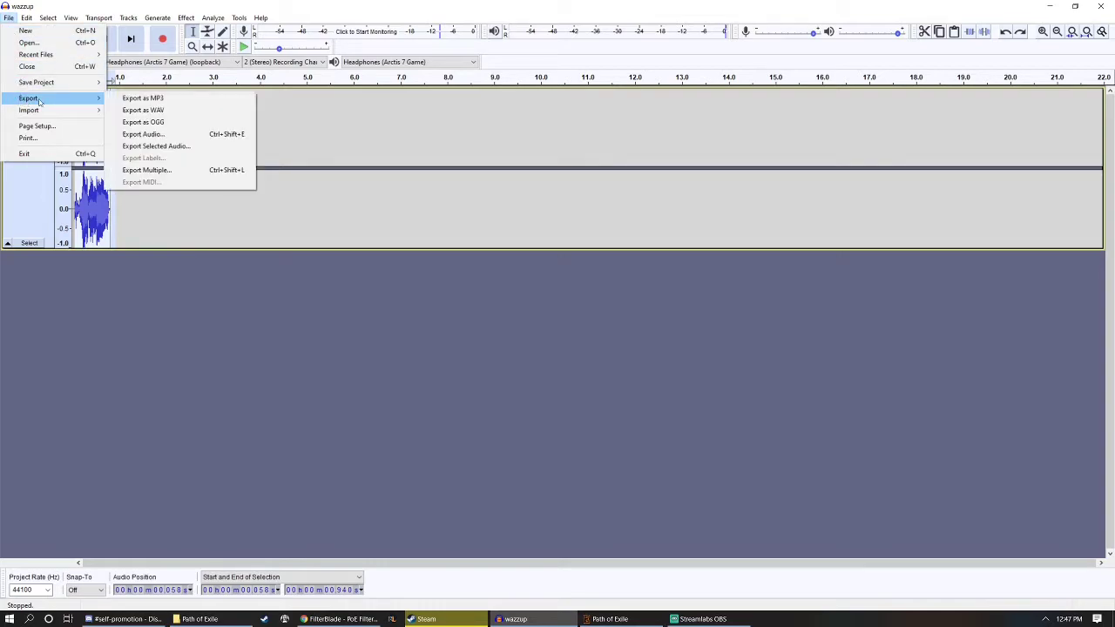
mouse_move(157, 147)
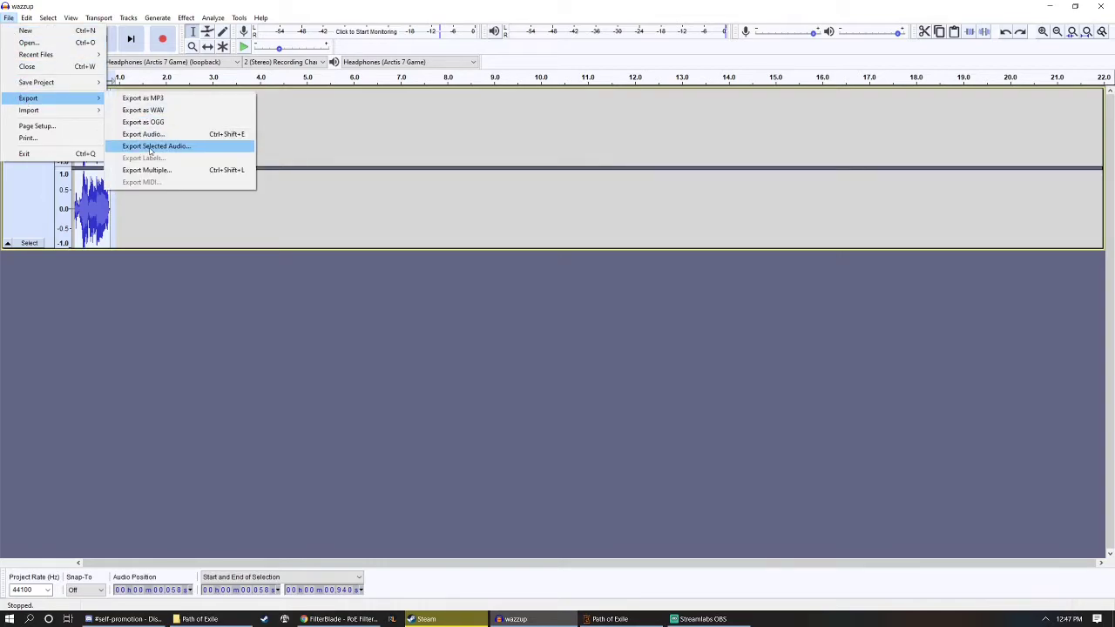
left_click(157, 146)
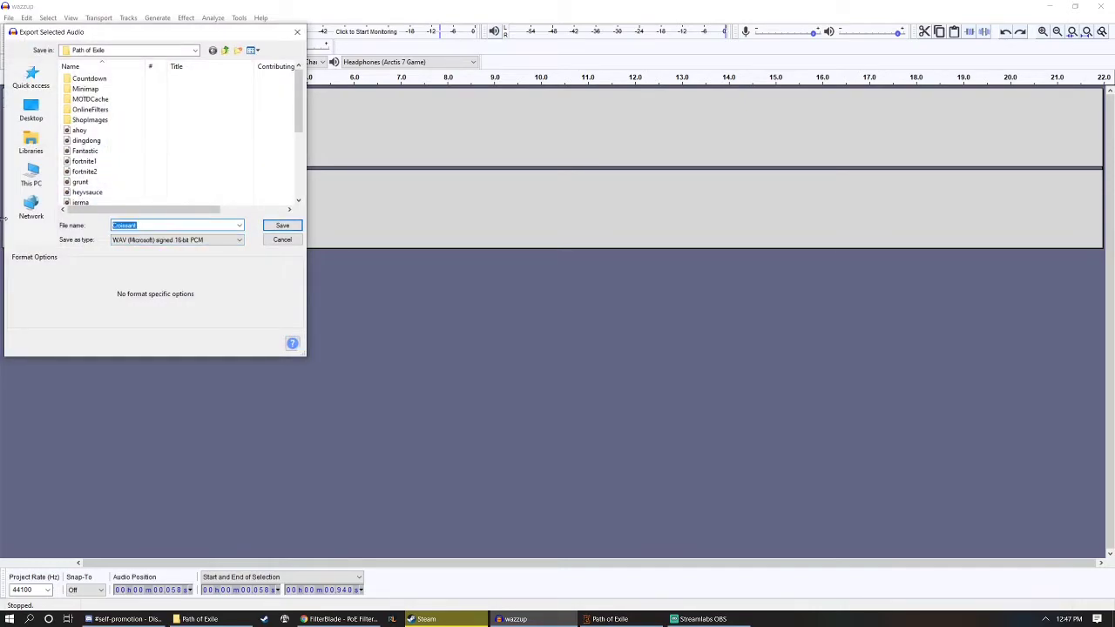
type("fragment")
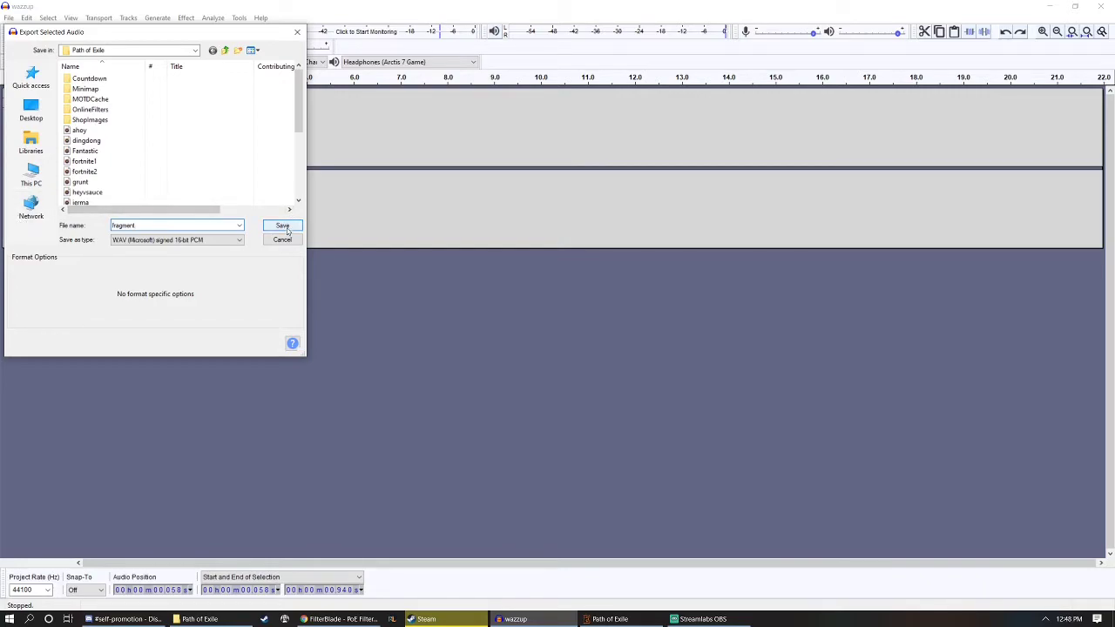
left_click(282, 227)
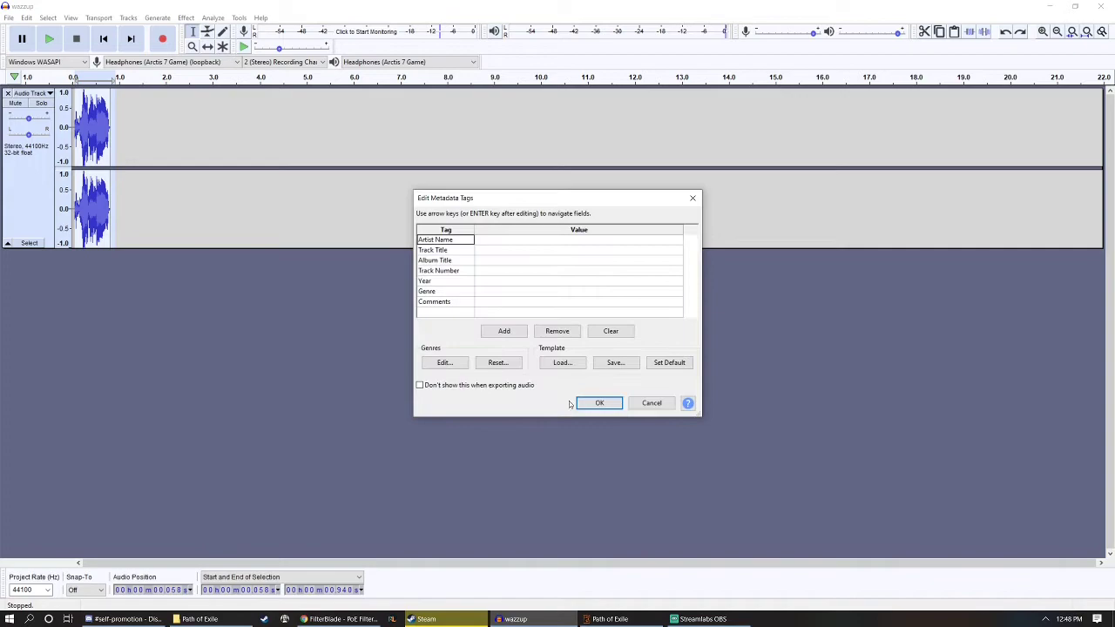
left_click(599, 402)
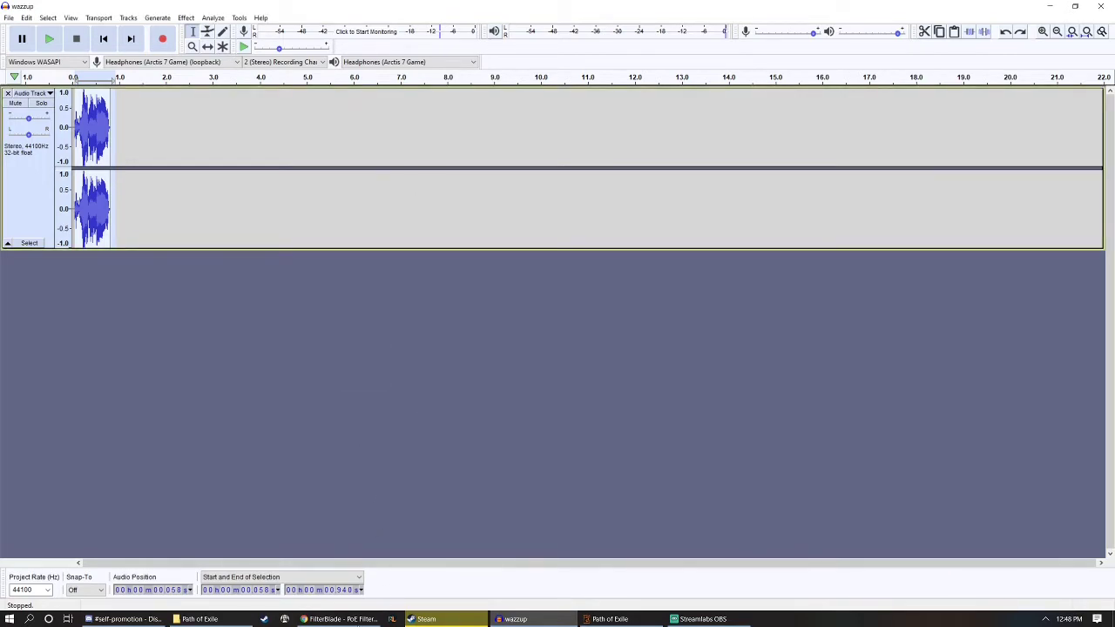
Step: Browse FilterBlade's customization down to the Map Fragments tiers, searching 'fragment'
left_click(338, 620)
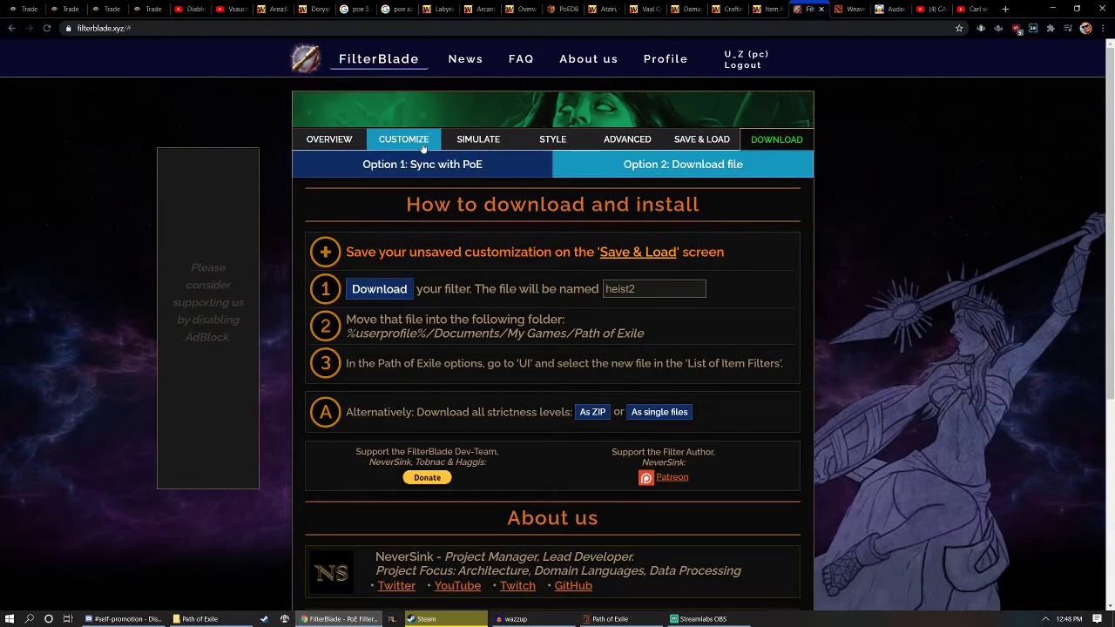
left_click(404, 139)
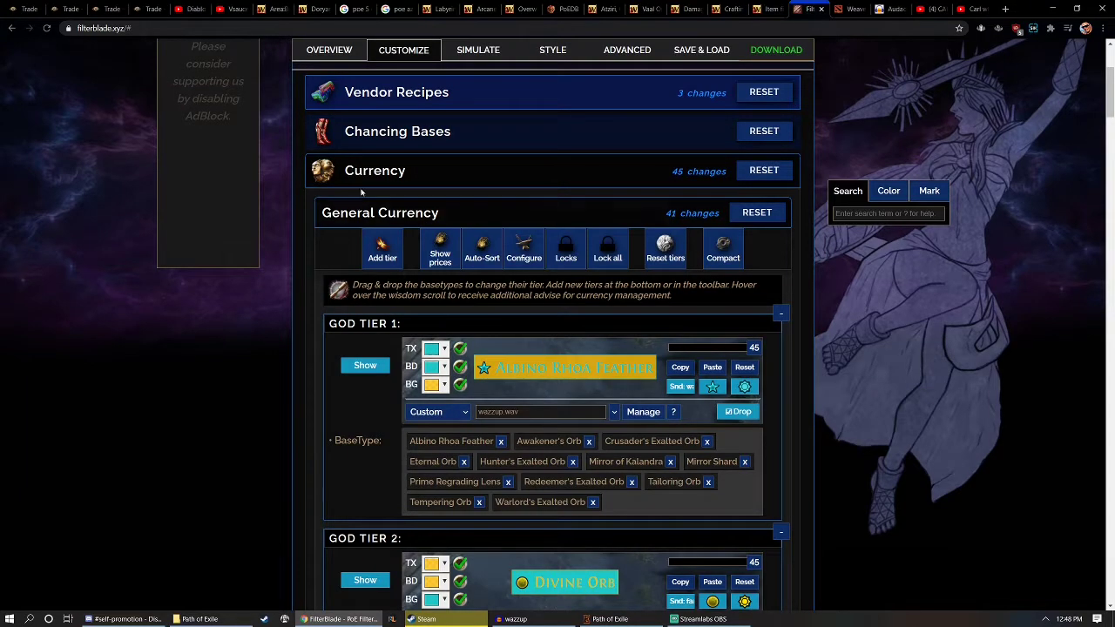
scroll("down", 3)
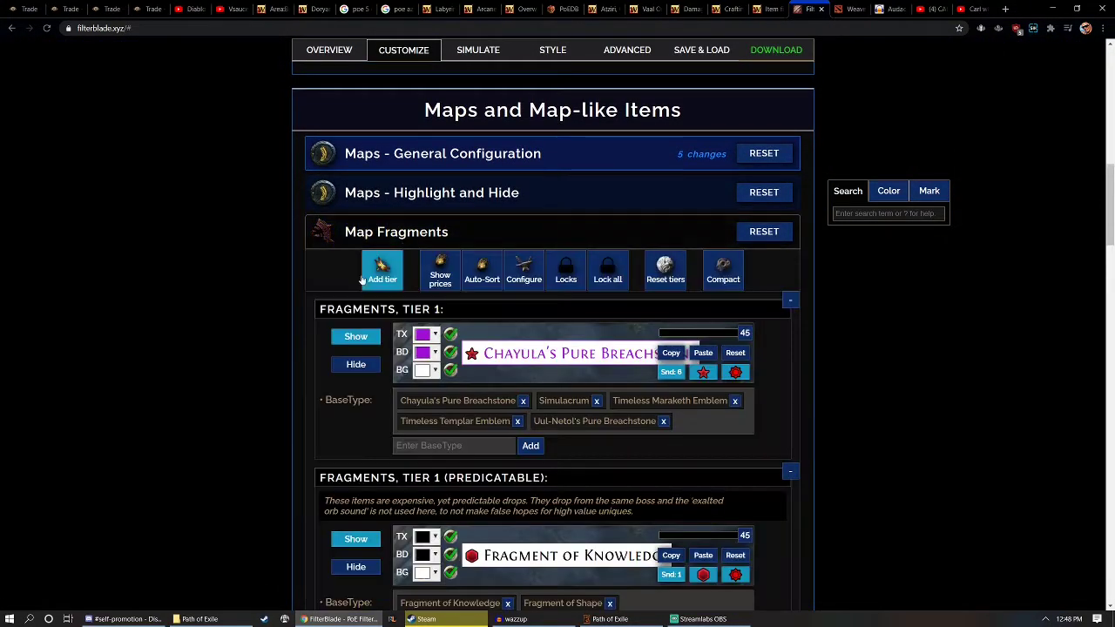
scroll("down", 3)
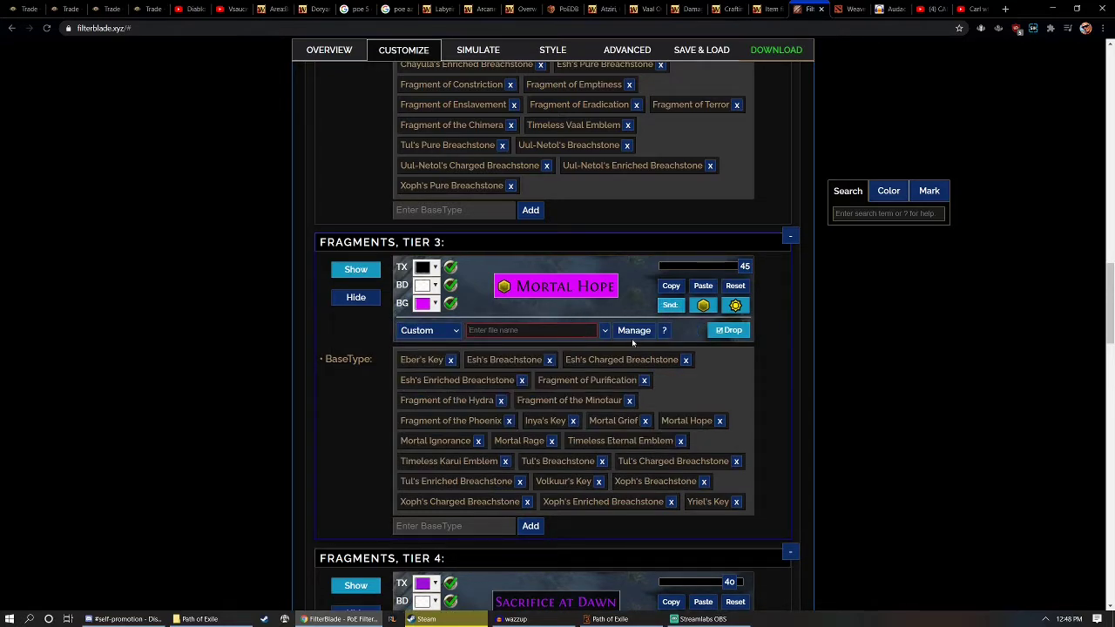
type("fragment")
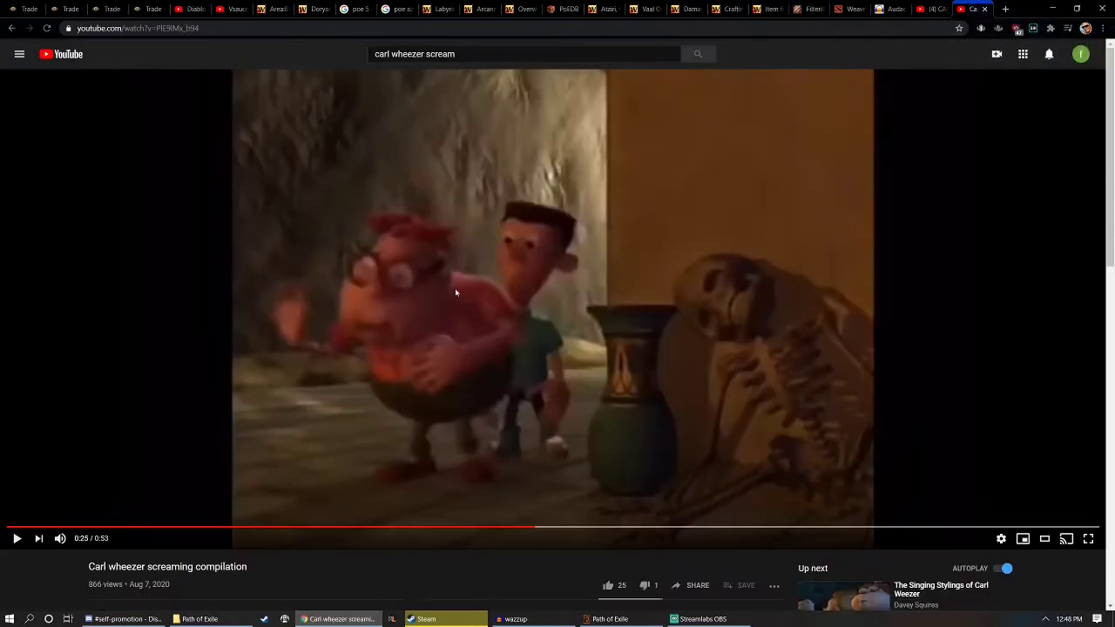
mouse_move(482, 529)
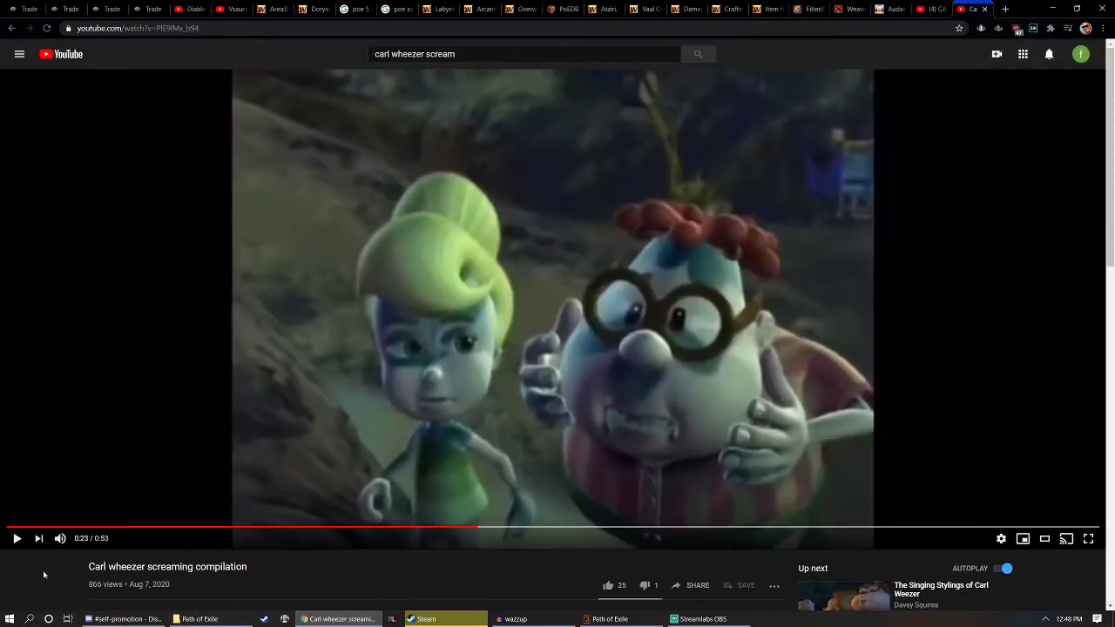
Step: Switch from the screaming compilation over to the blank Audacity project
left_click(516, 620)
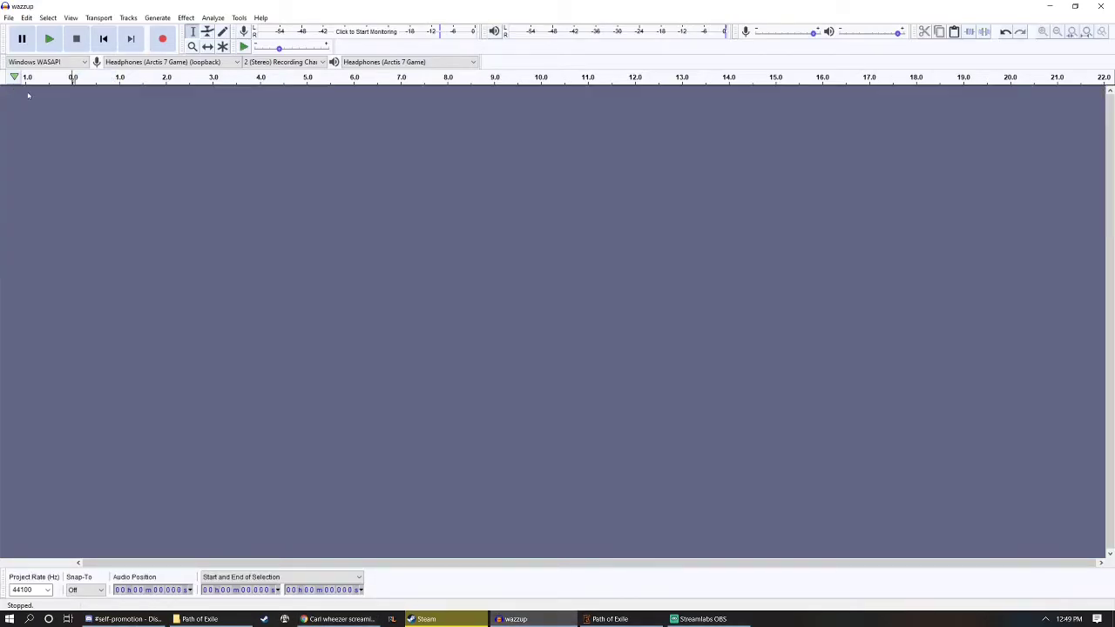
Step: Record the scream from the video and select its loudest part
left_click(338, 618)
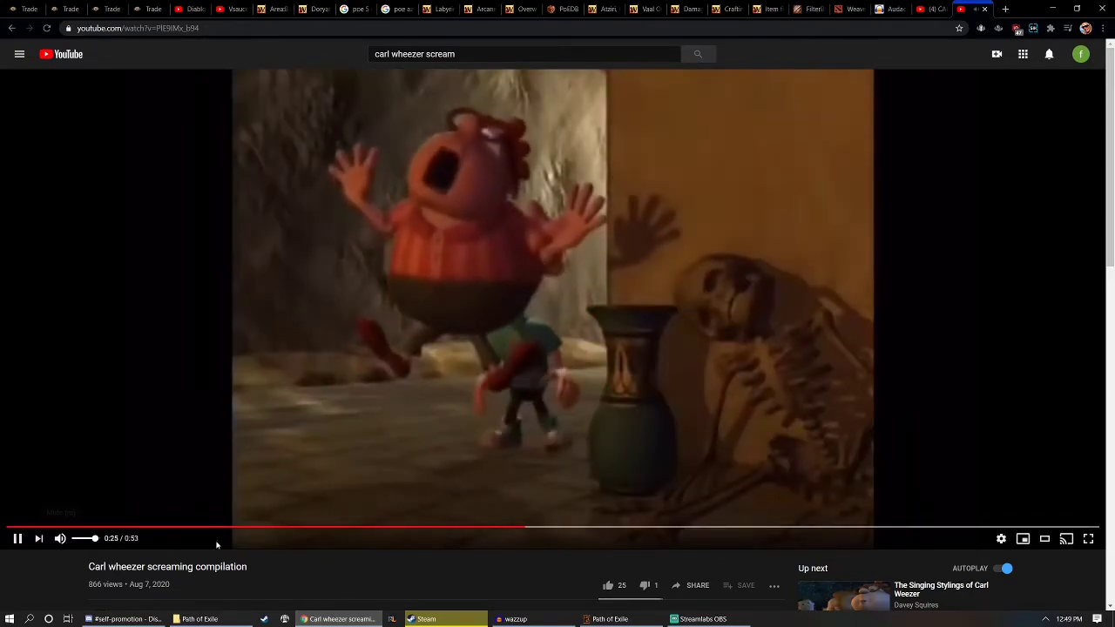
left_click(516, 618)
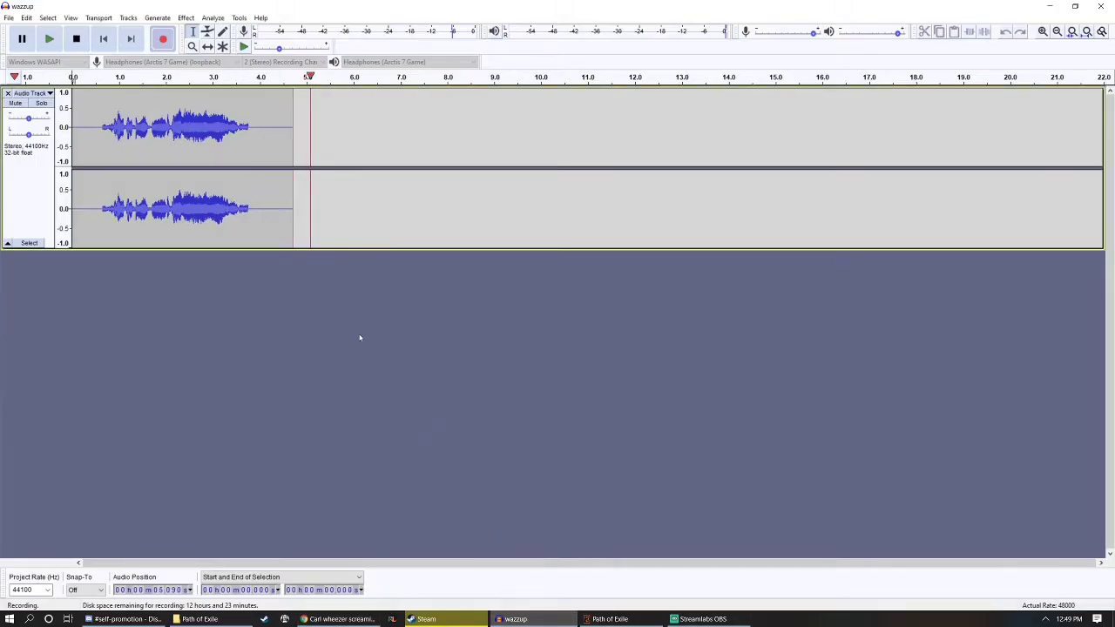
left_click(49, 38)
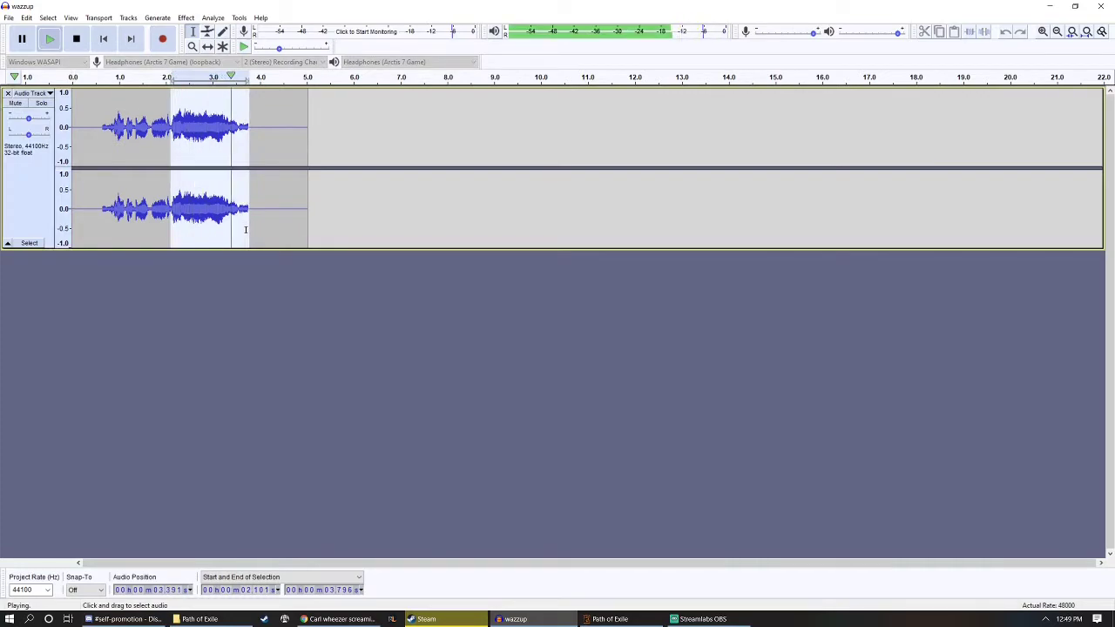
left_click(76, 38)
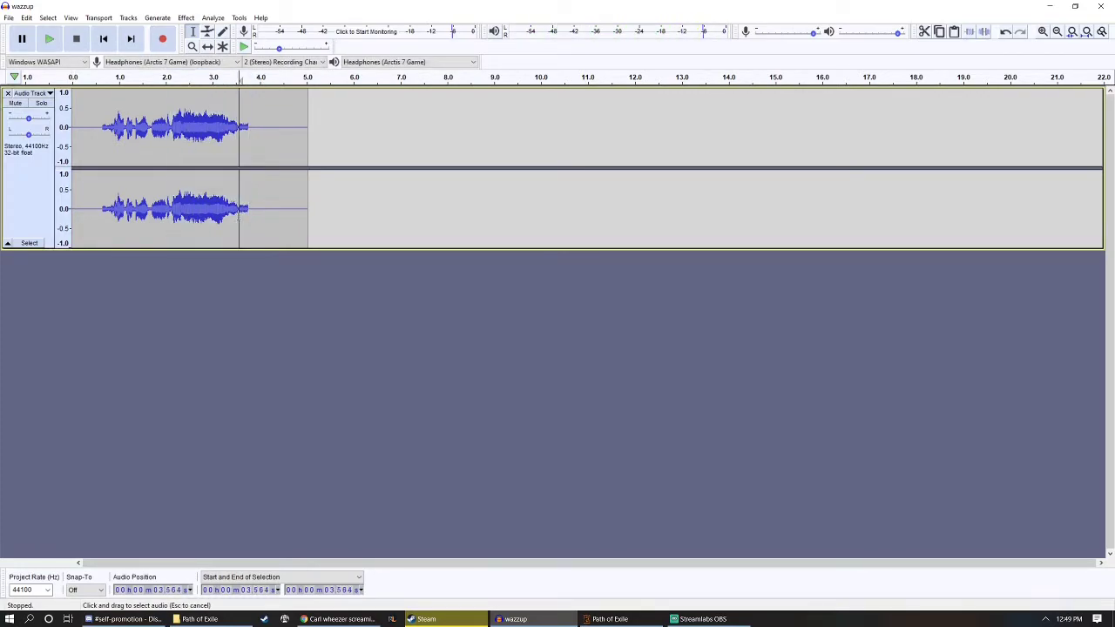
left_click_drag(240, 209, 242, 213)
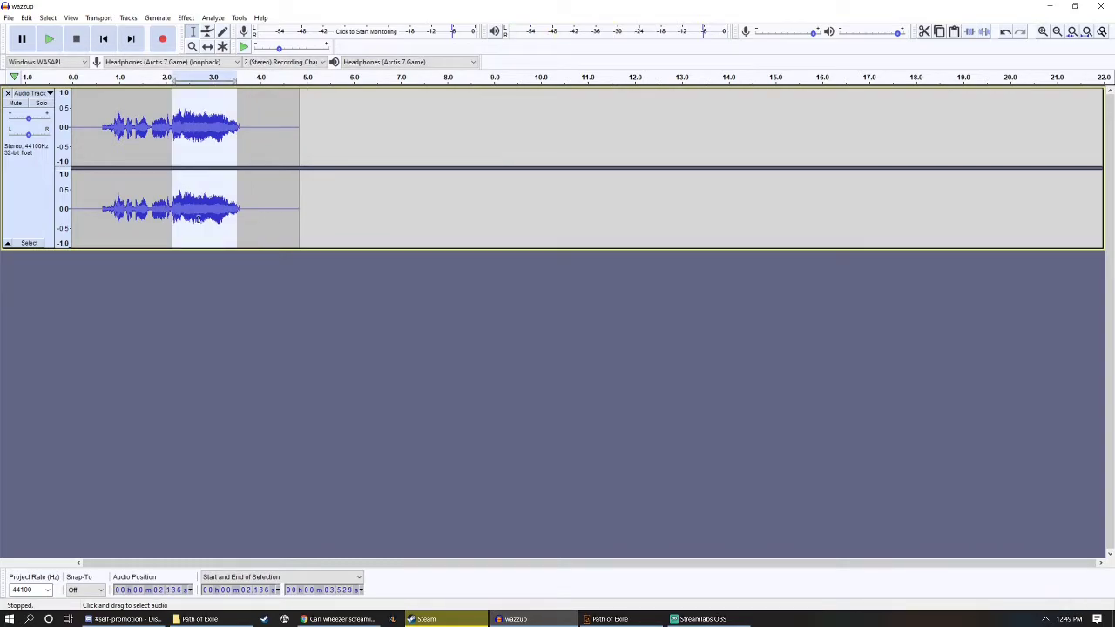
left_click(49, 38)
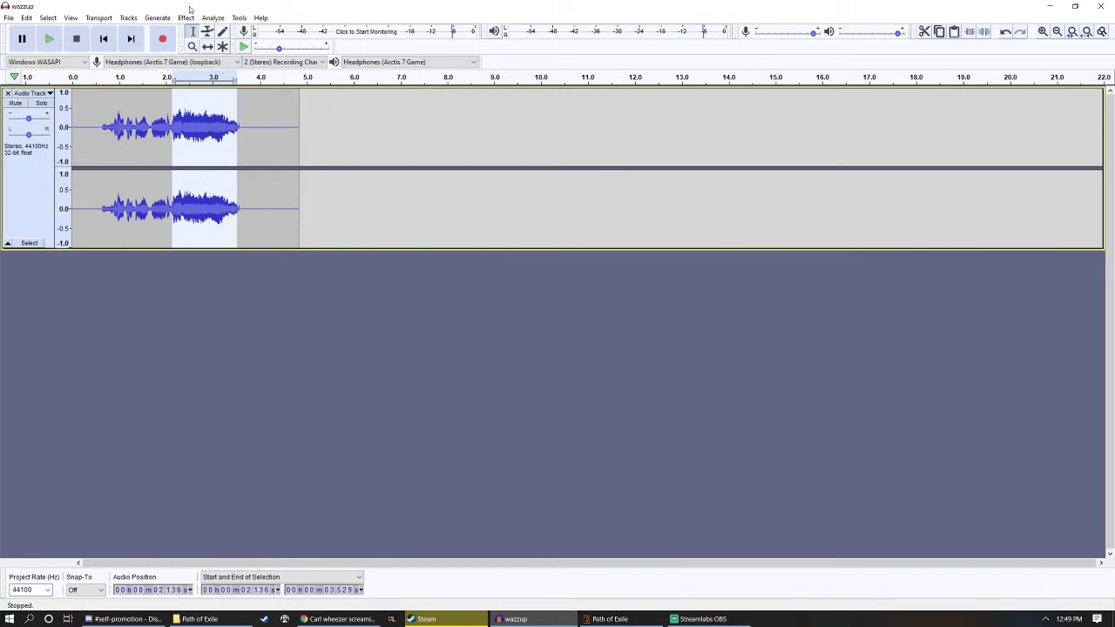
Step: Cut the selection's bass to about -5 dB with Bass and Treble and audition it
left_click(185, 17)
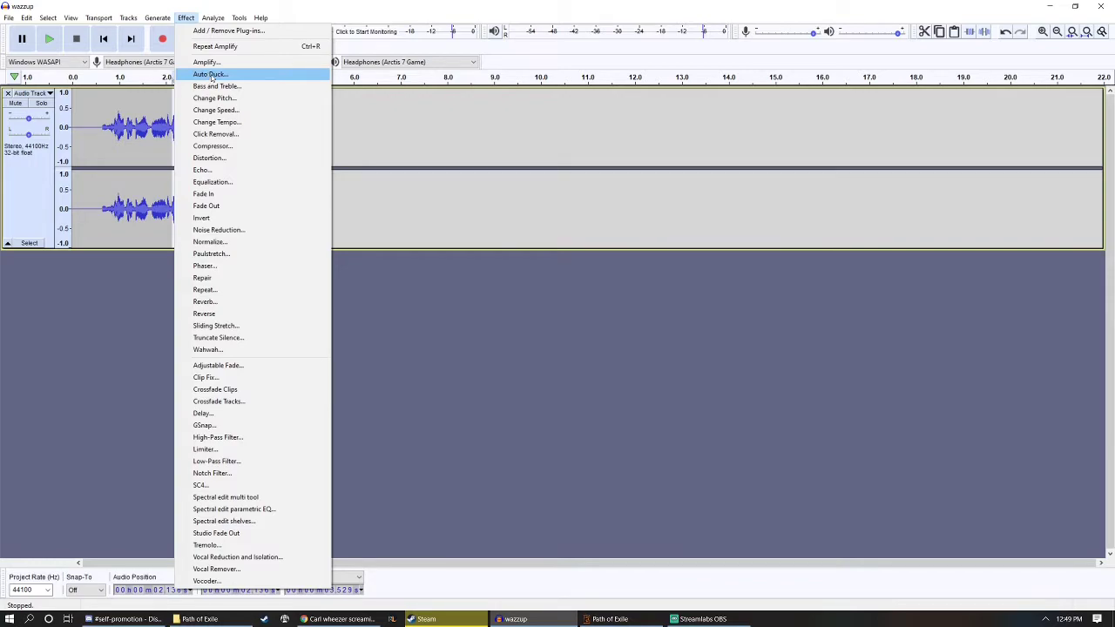
left_click(216, 86)
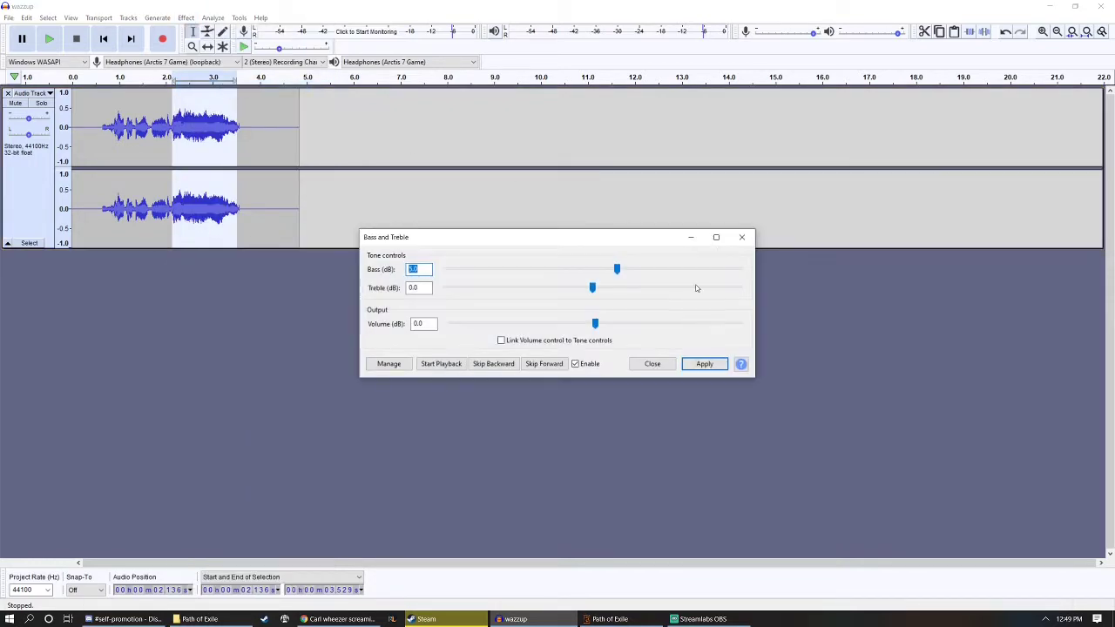
left_click_drag(616, 268, 568, 269)
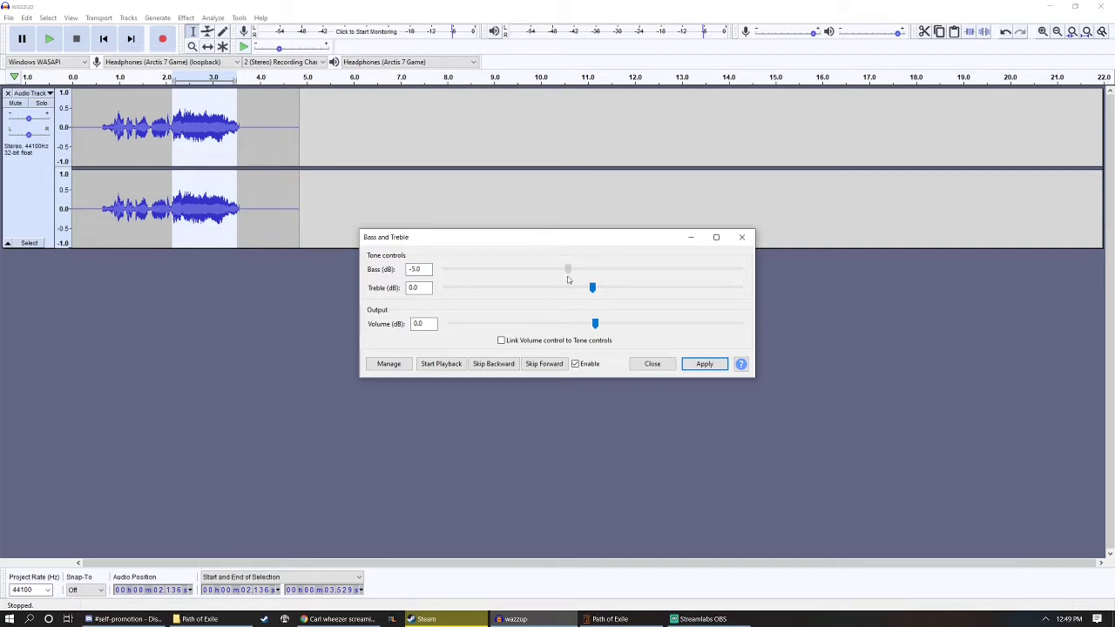
left_click_drag(568, 268, 554, 268)
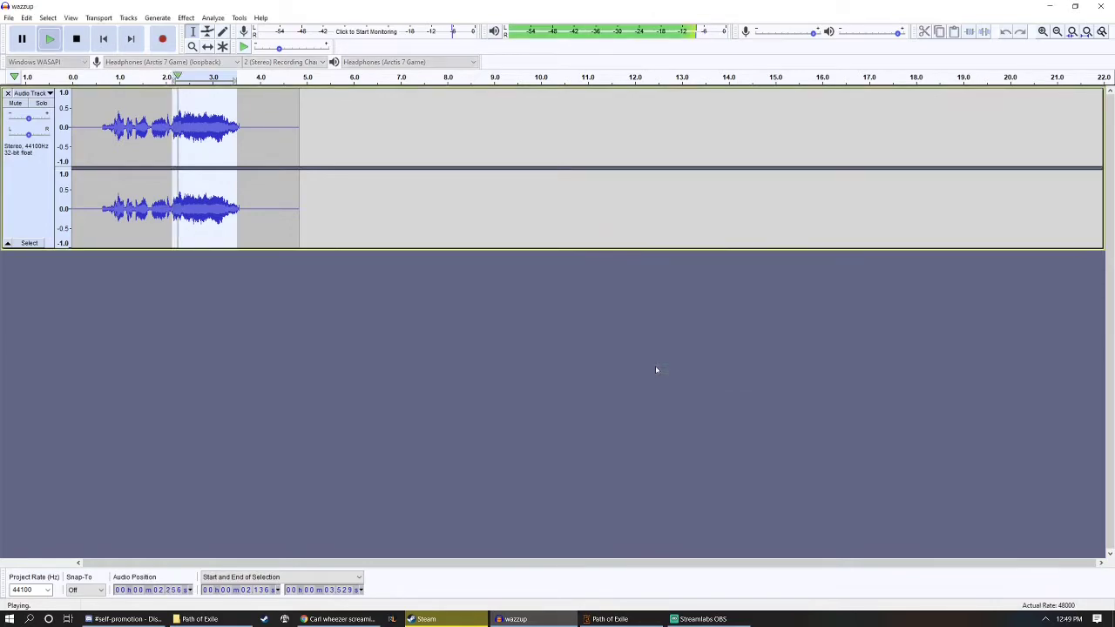
left_click(77, 38)
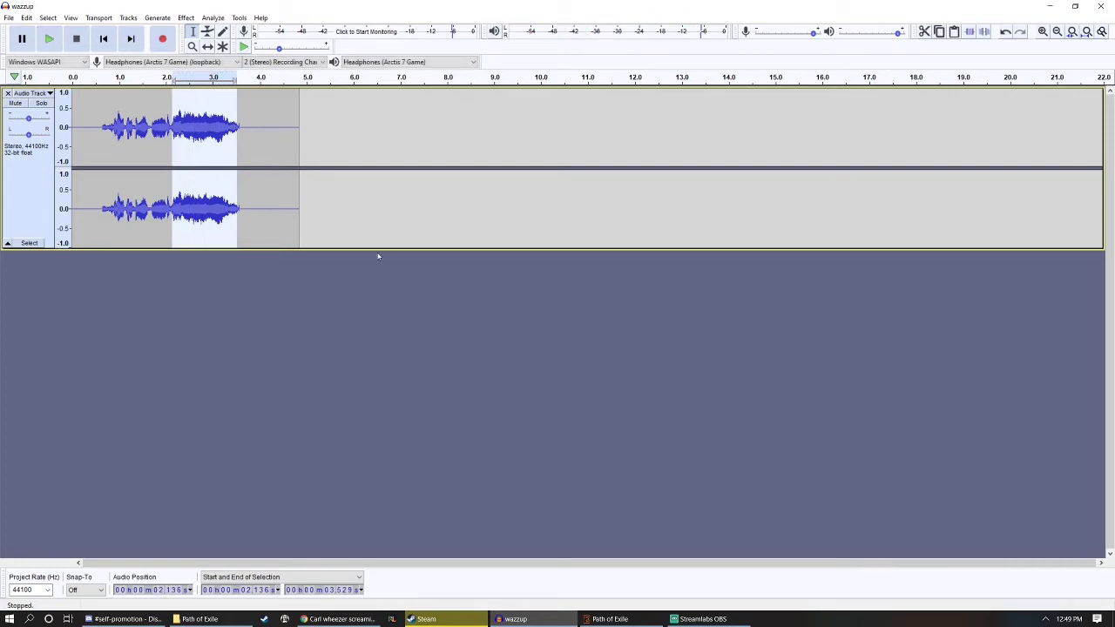
Step: Amplify the selection and export it as WAV named 'fragment2' into the Path of Exile folder
left_click(185, 17)
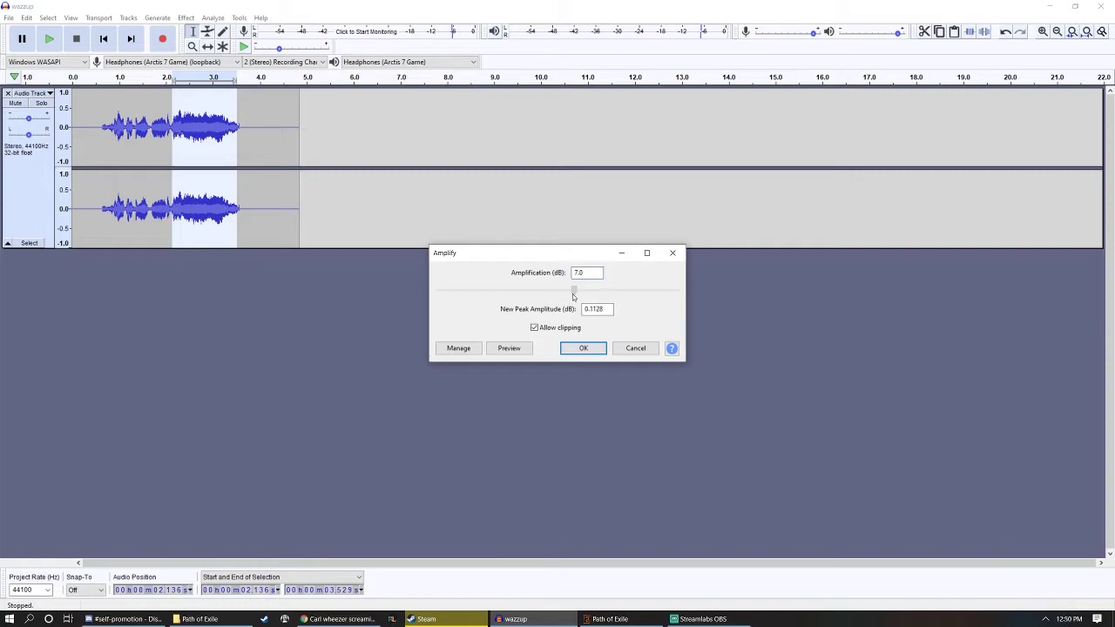
left_click(582, 349)
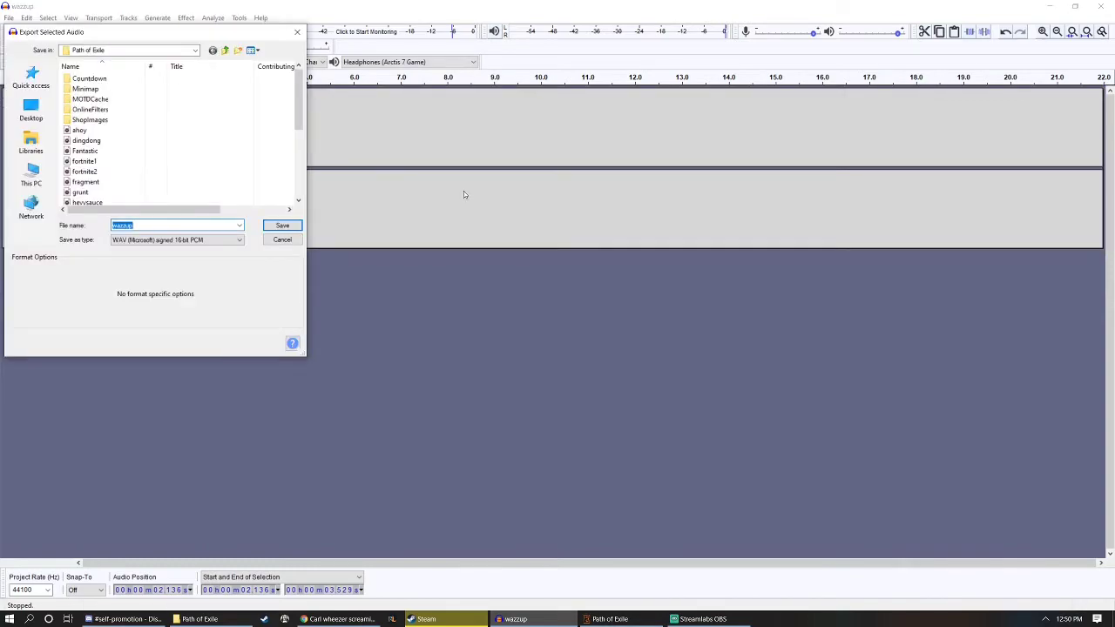
type("fragment2")
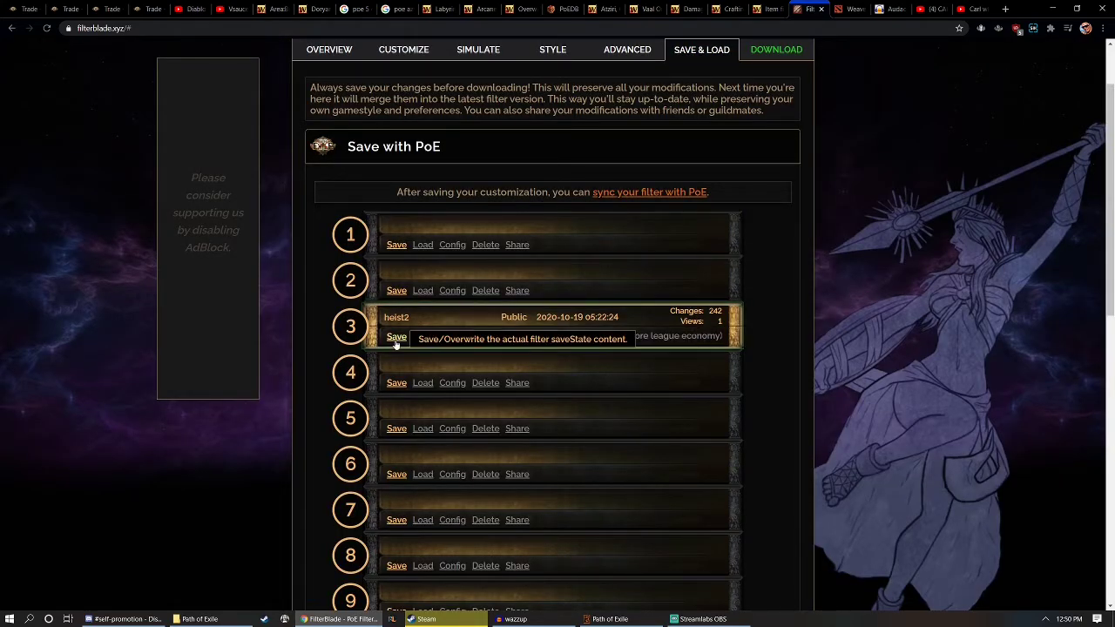
Step: Overwrite saved filter slot 3, sync it to the PoE account, and return to the game
left_click(395, 336)
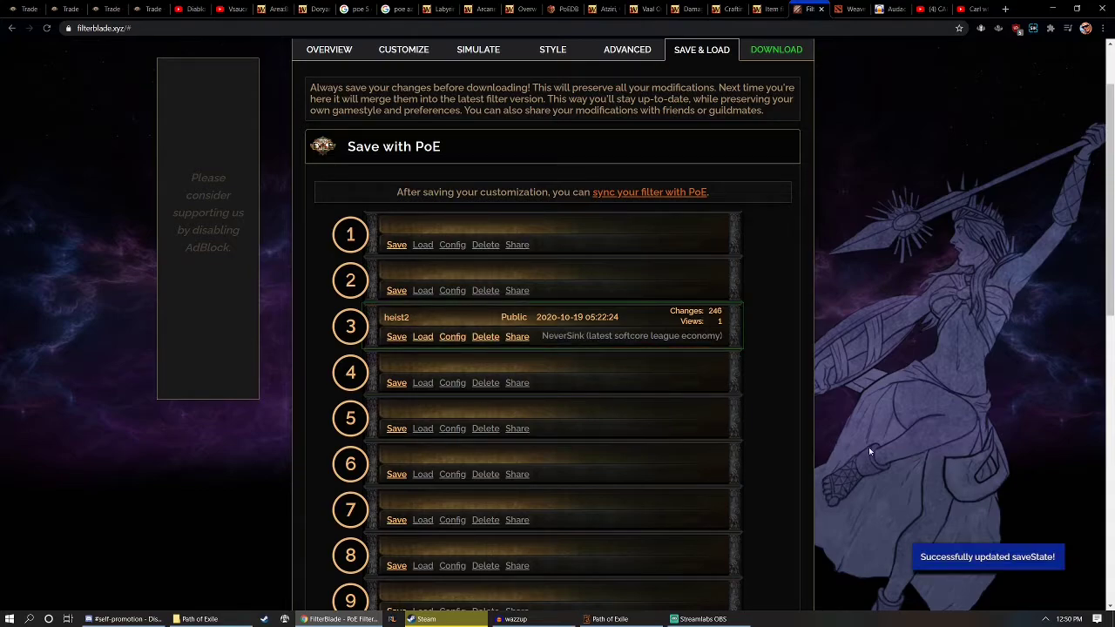
mouse_move(647, 192)
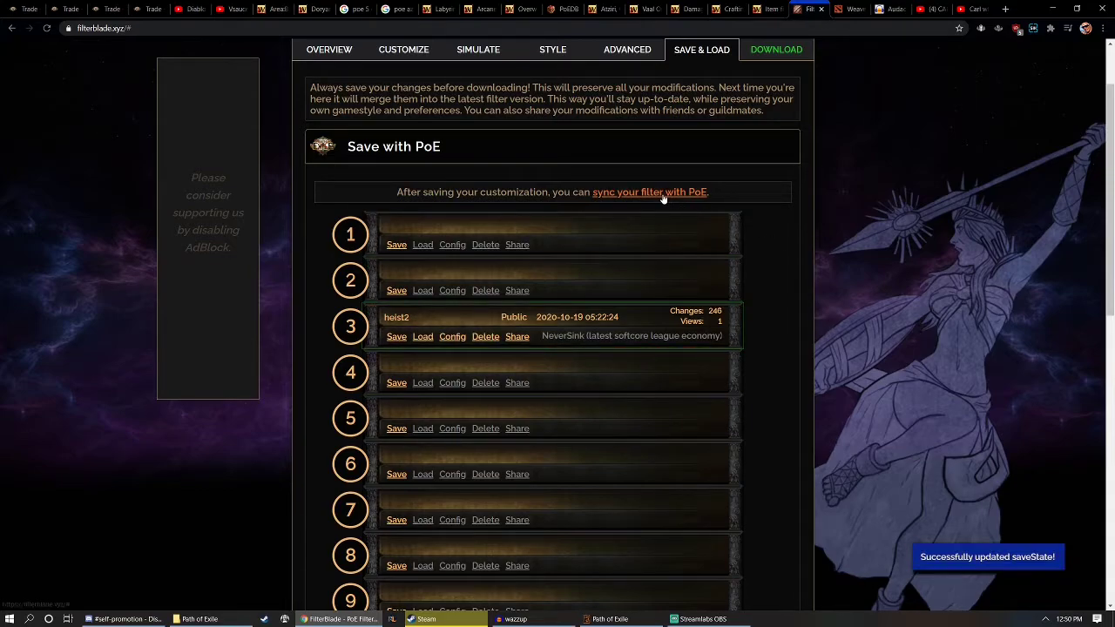
left_click(648, 192)
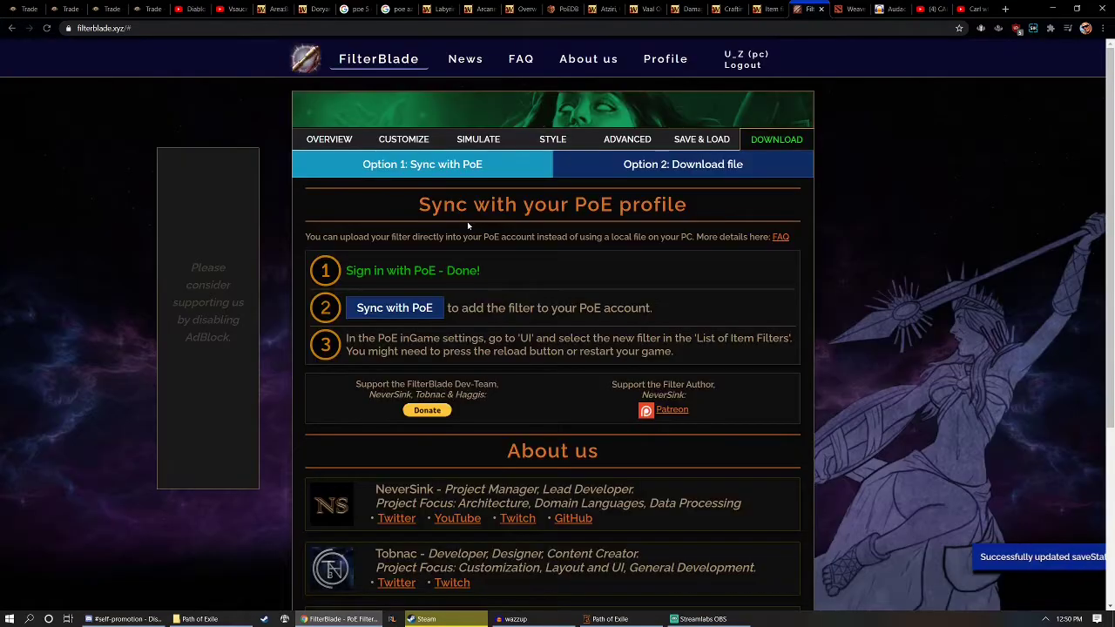
left_click(393, 306)
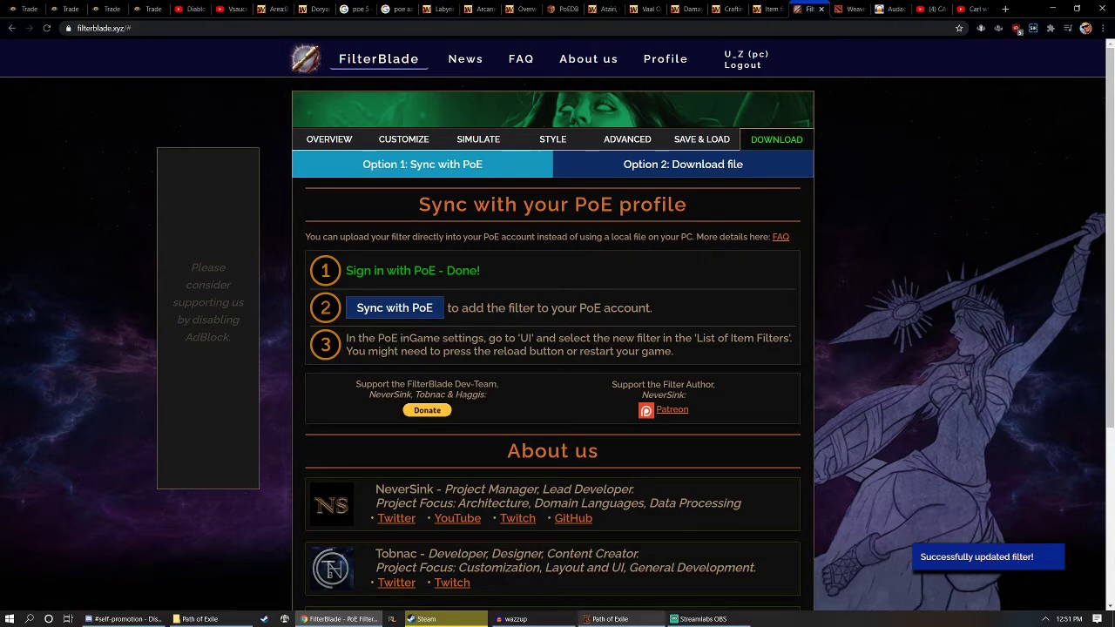
left_click(620, 619)
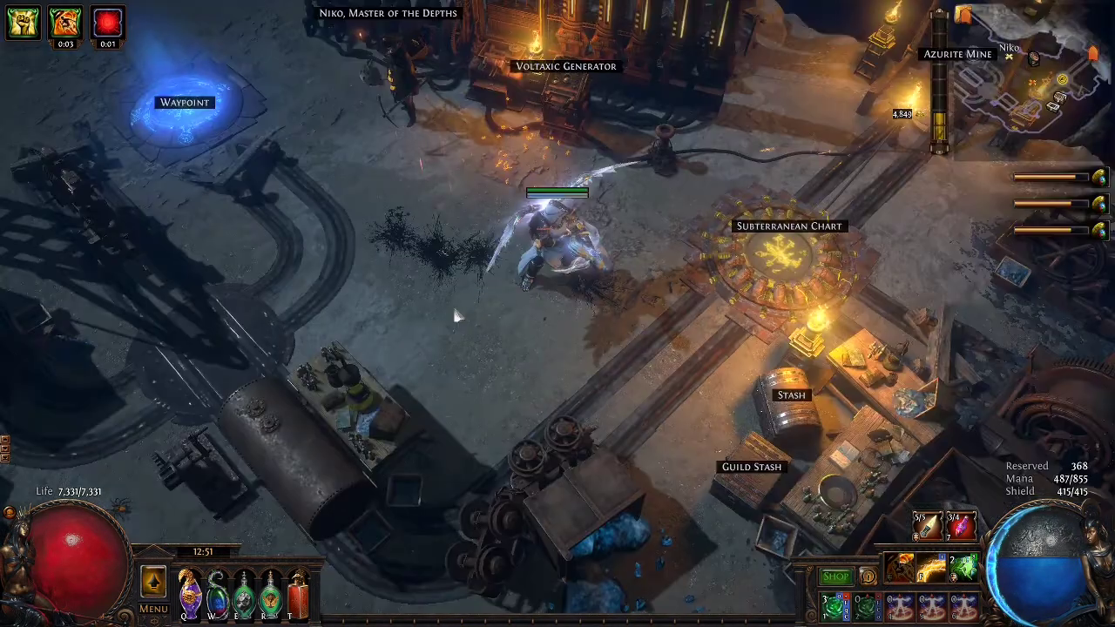
Step: Reload the item filter list from the game's Options UI settings
key("Escape")
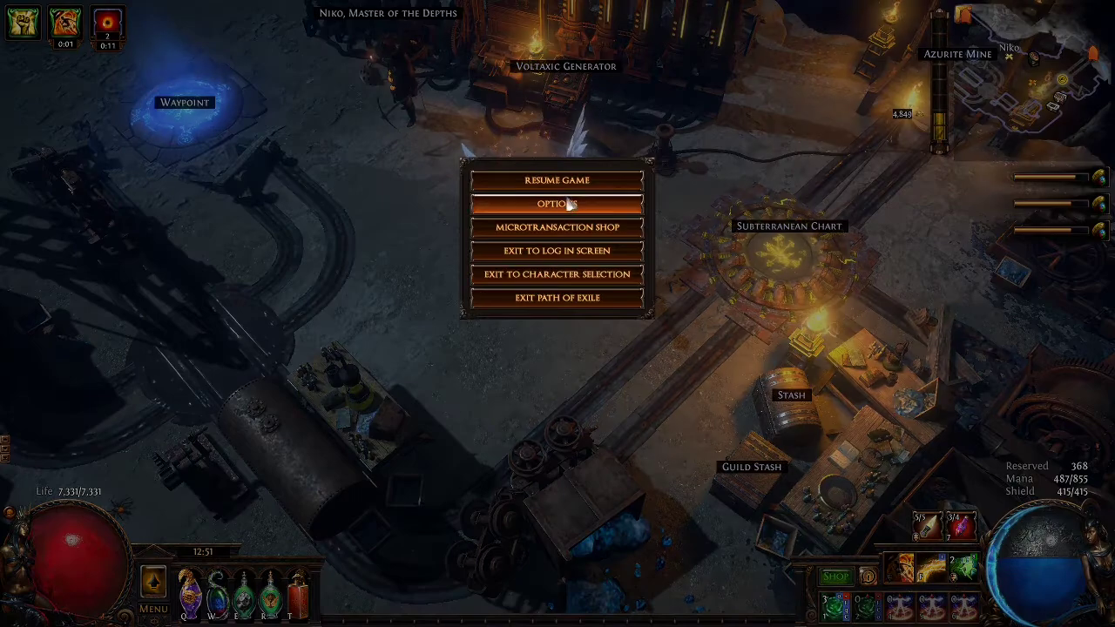
left_click(556, 202)
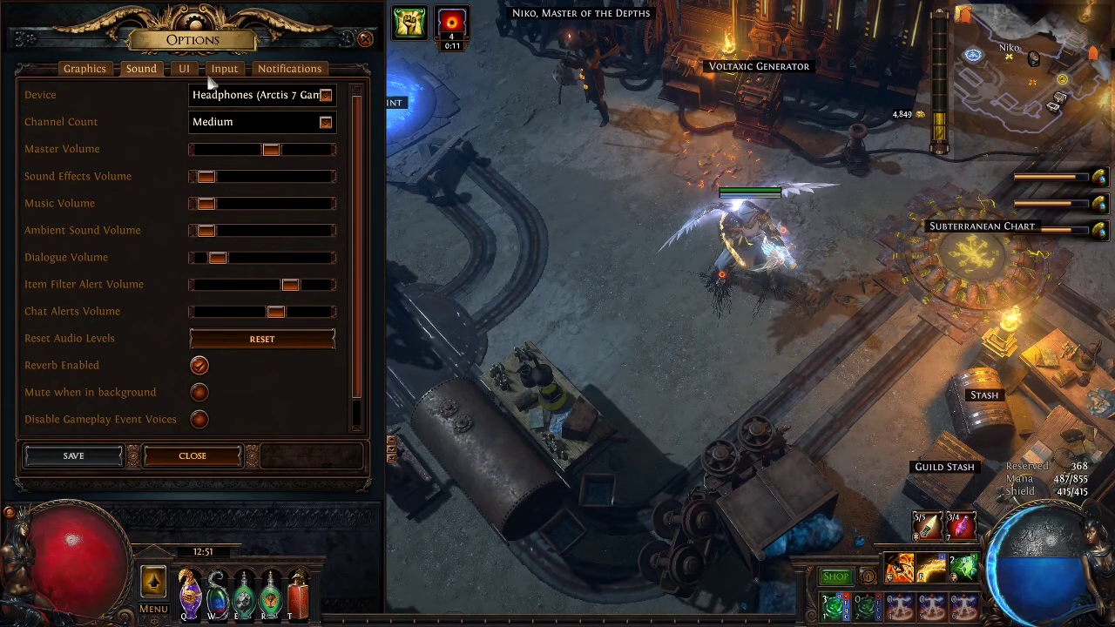
left_click(183, 68)
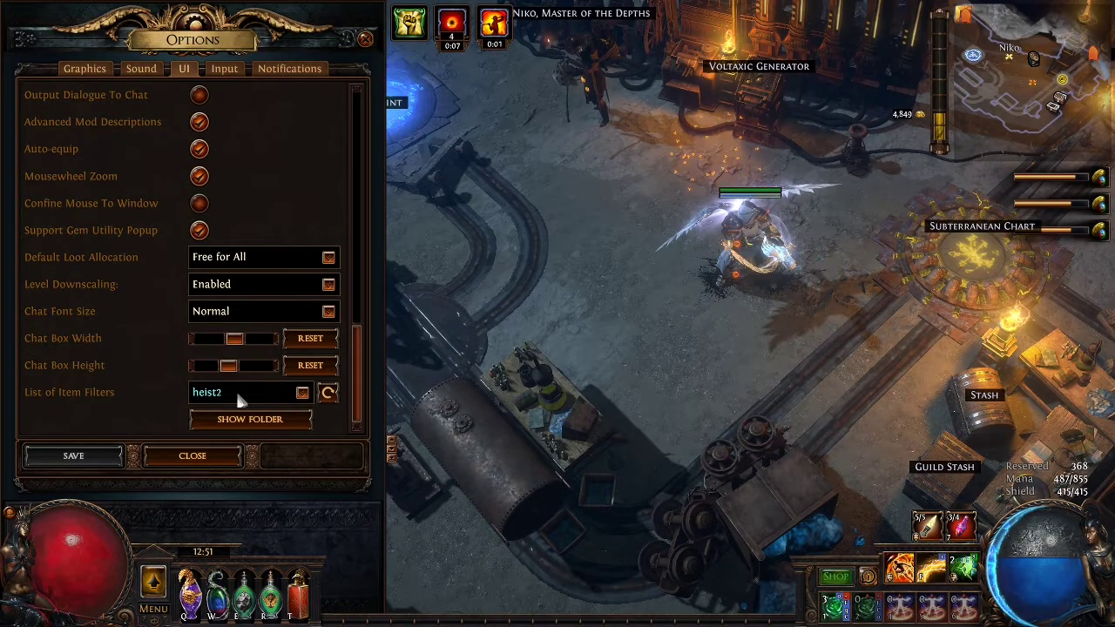
left_click(327, 392)
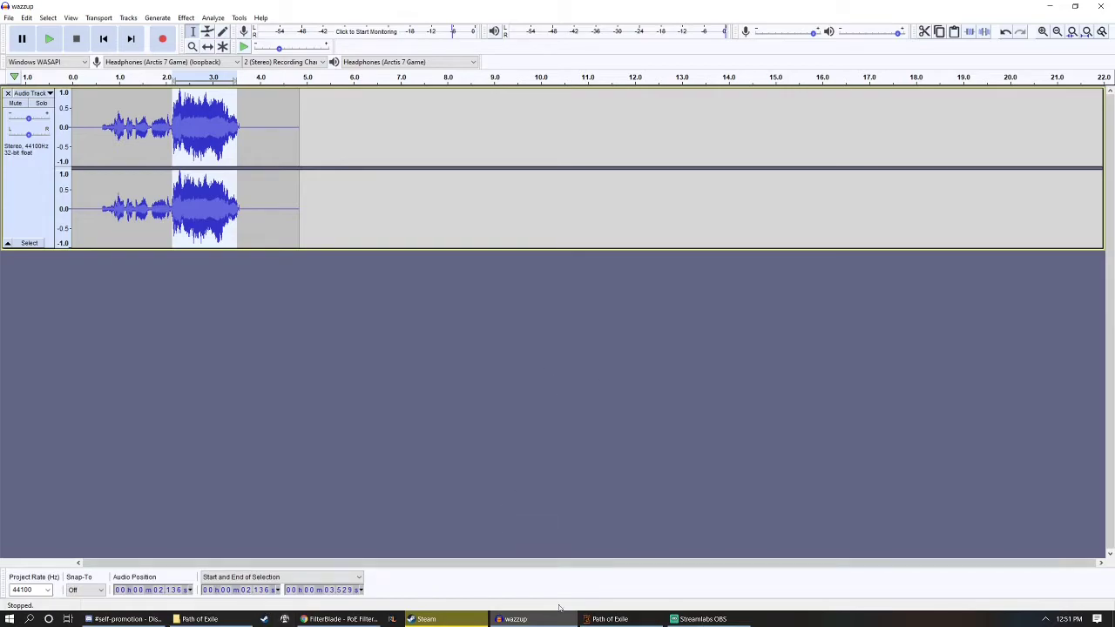
Step: Check the character inventory in game, then bring up the Path of Exile documents folder
left_click(609, 618)
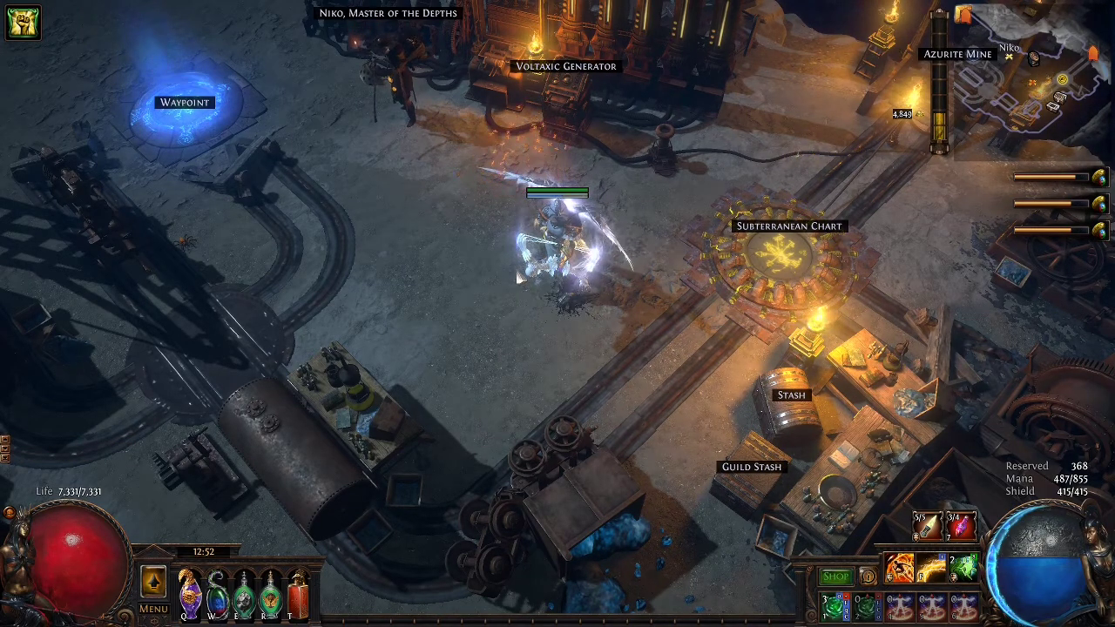
key("i")
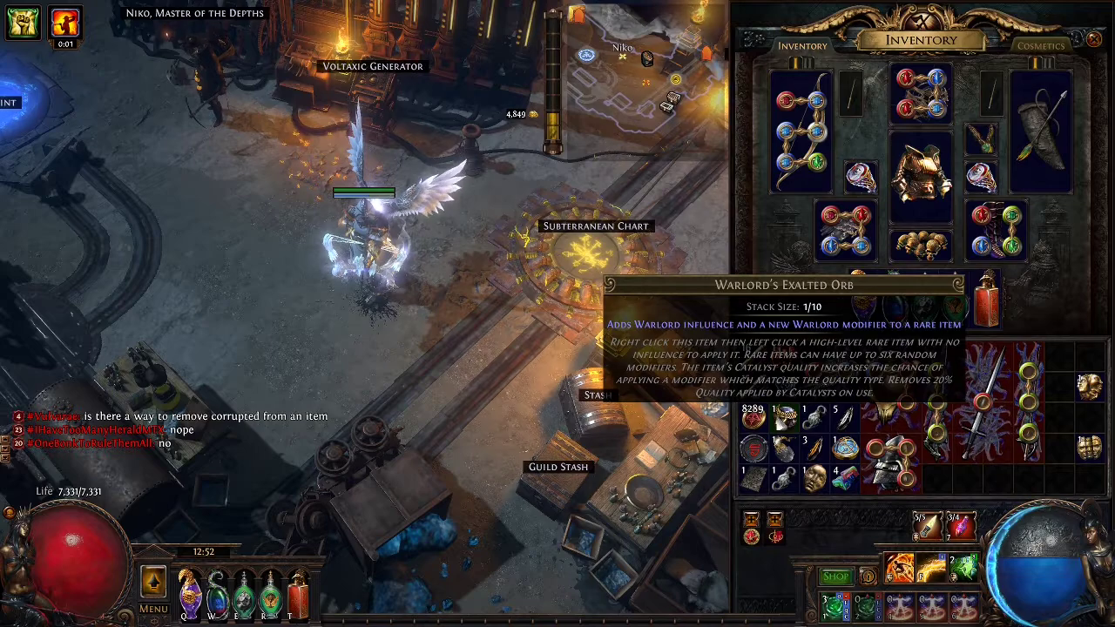
key("alt+tab")
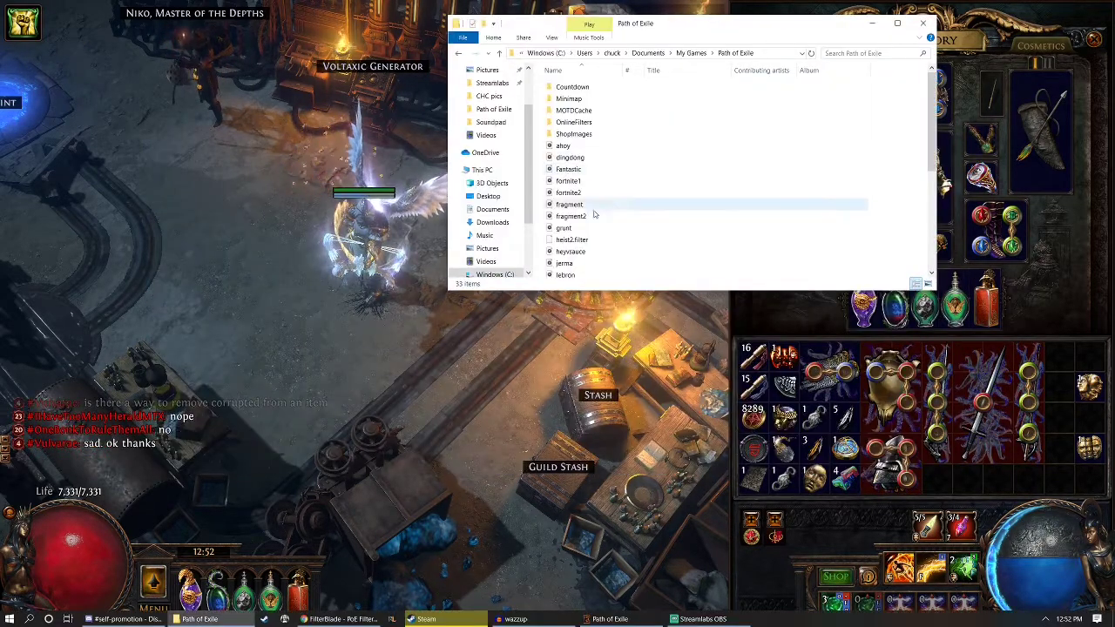
Step: Select the lebron clip in the Path of Exile folder and load it into Audacity
left_click(567, 179)
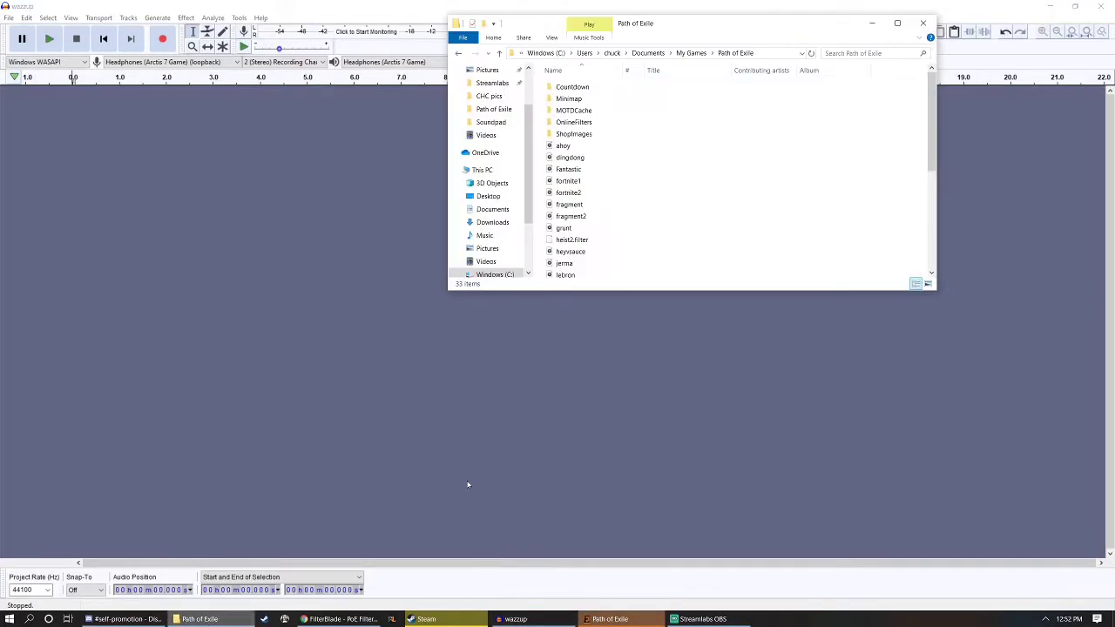
left_click(564, 263)
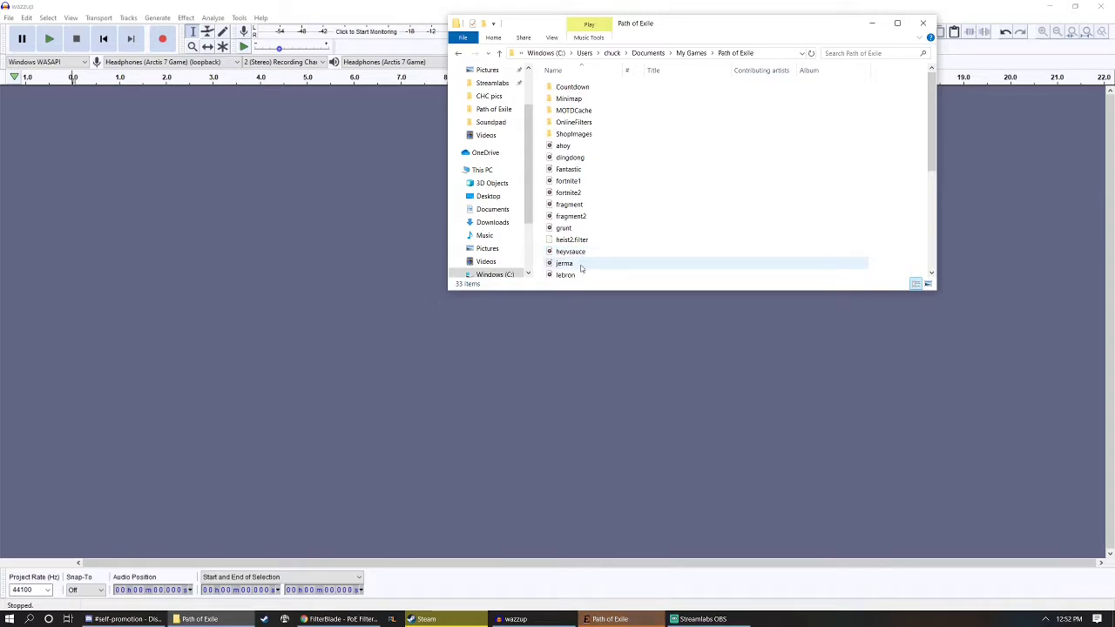
left_click(564, 247)
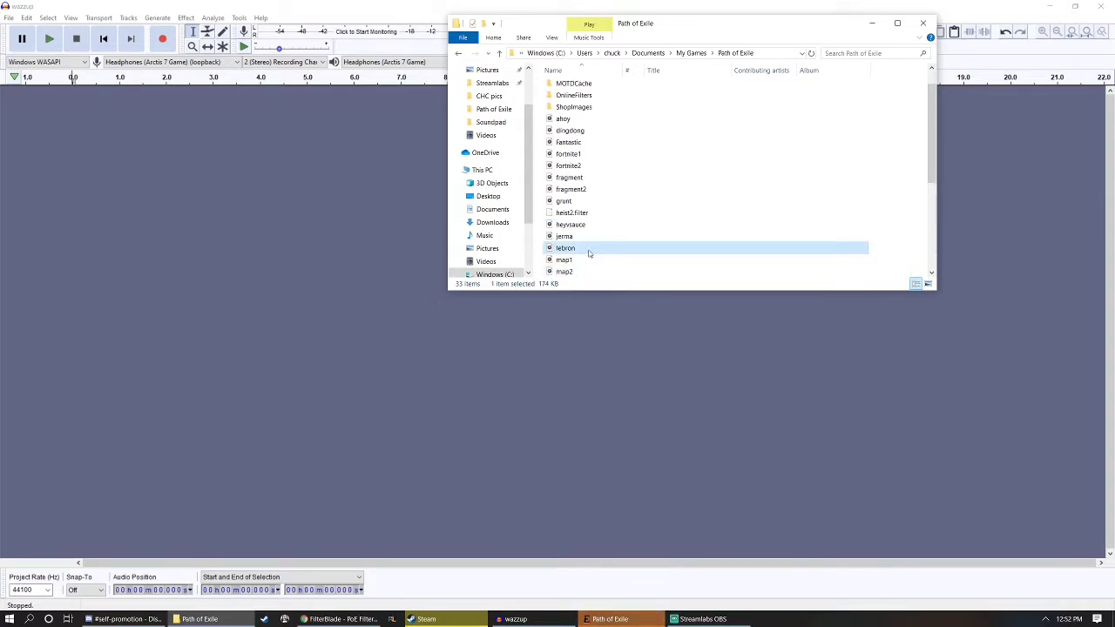
double_click(564, 247)
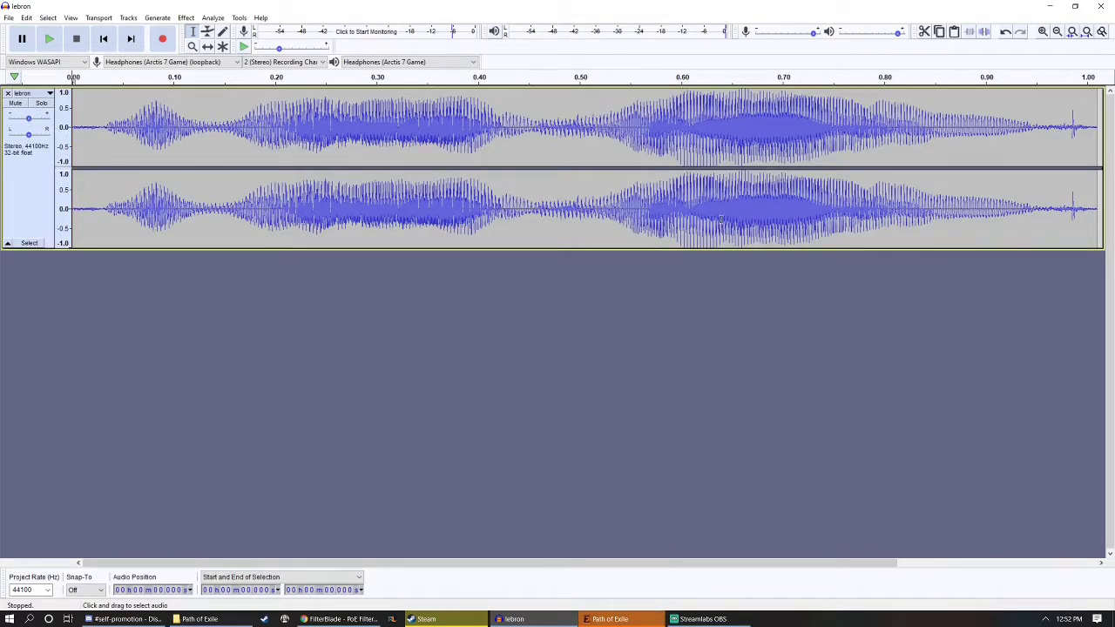
Step: Audition the lebron clip, amplify it, and export the selected audio as WAV
left_click(48, 38)
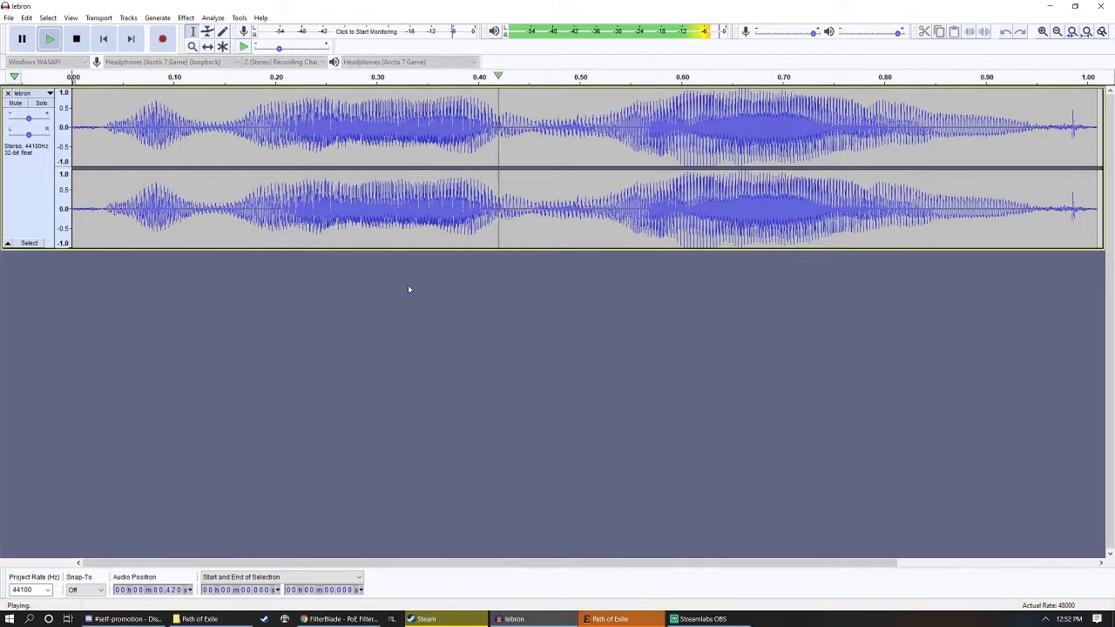
left_click(77, 38)
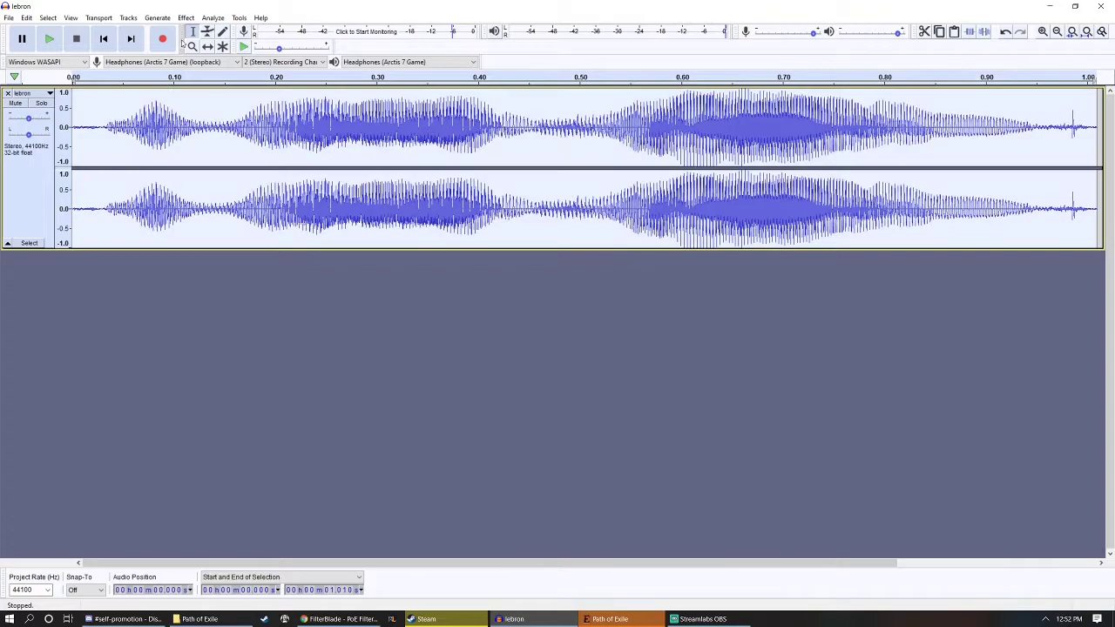
left_click(184, 17)
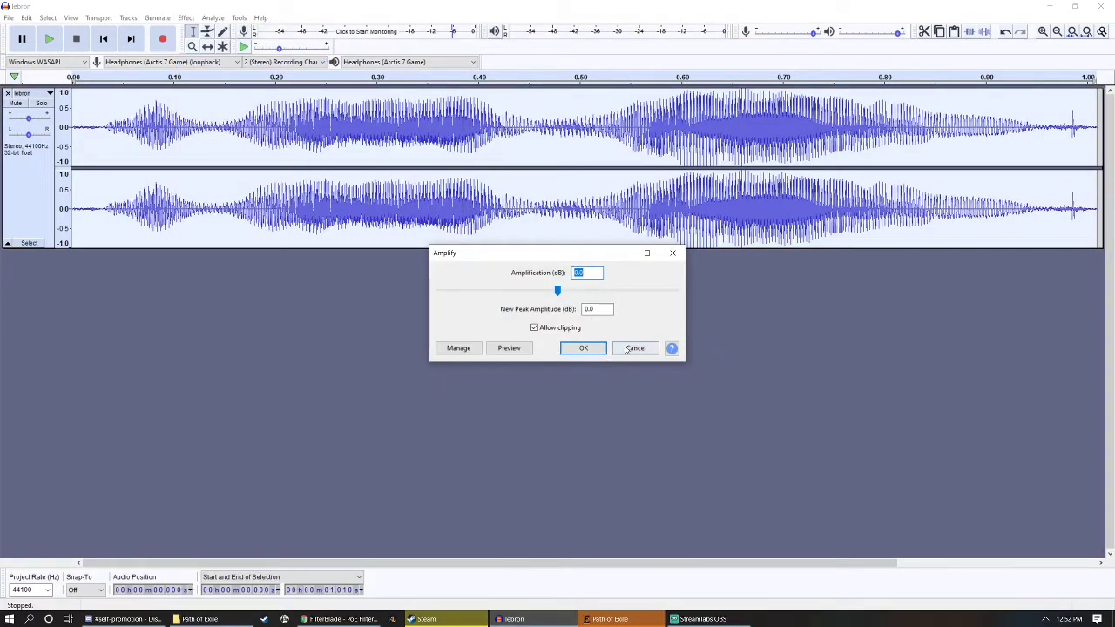
left_click(584, 348)
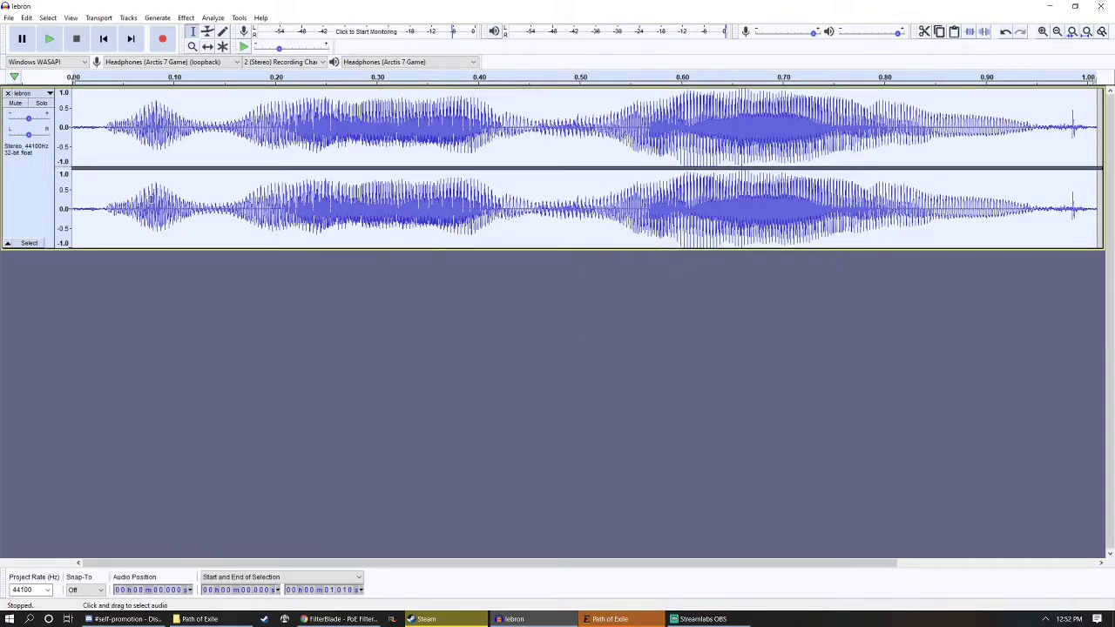
left_click(9, 17)
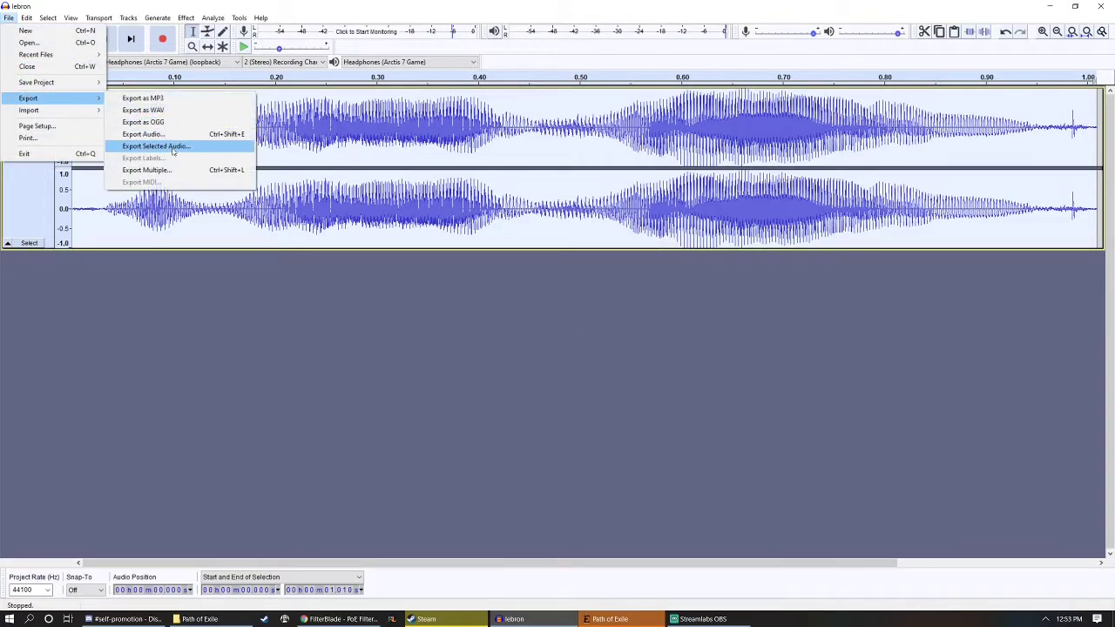
left_click(155, 146)
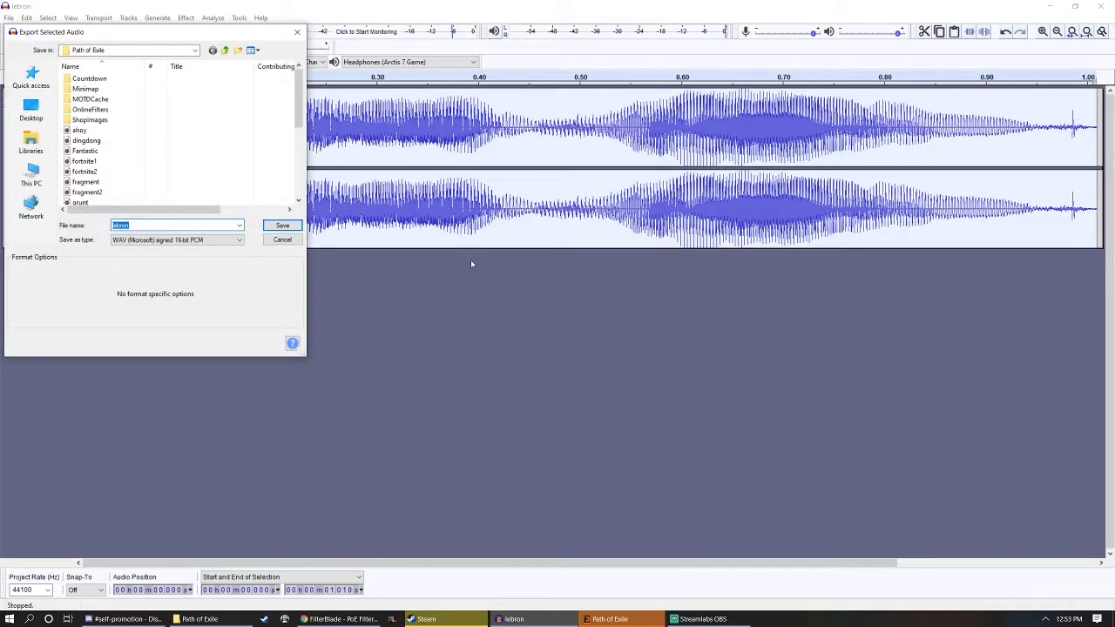
mouse_move(390, 331)
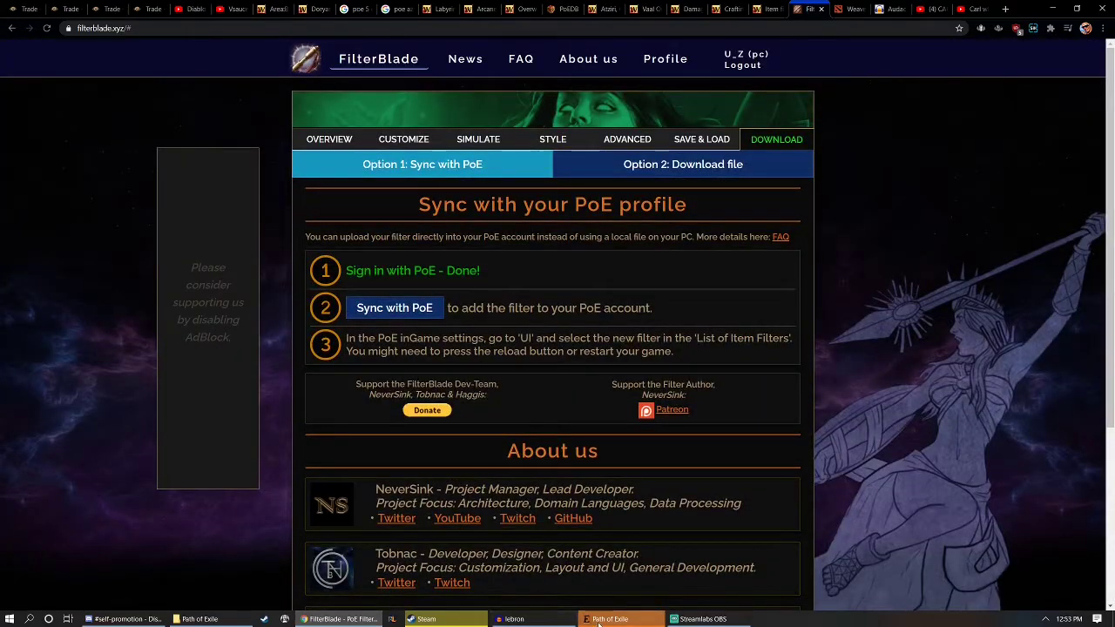
Step: Sync the filter to the PoE account again and switch back to the game
left_click(606, 618)
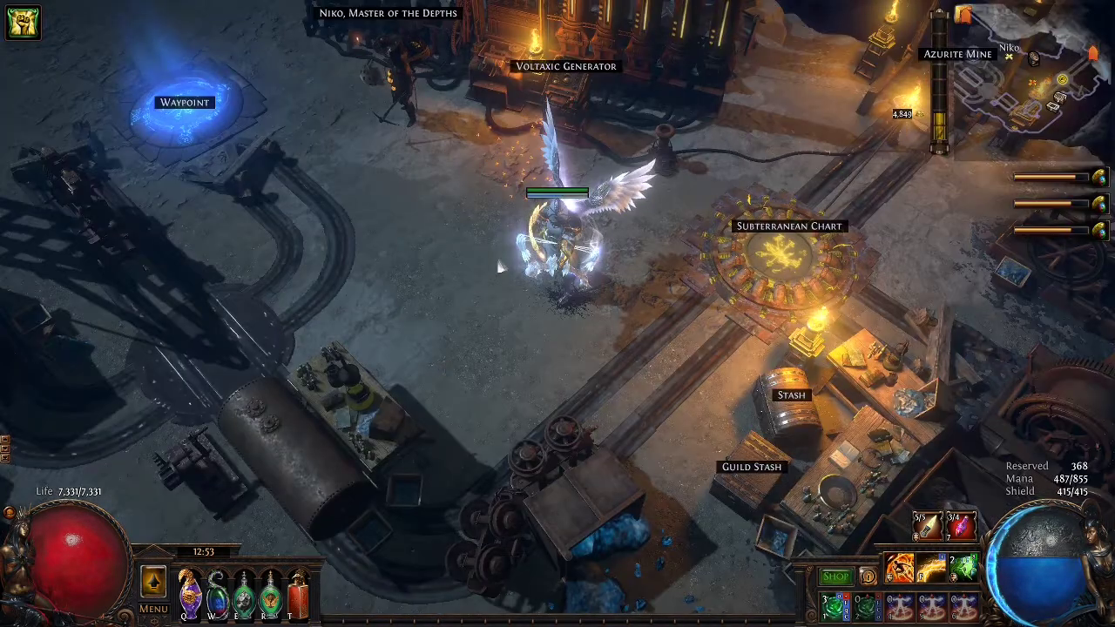
Step: Toggle the inventory and drop an Exalted Orb to test the filter's drop sound
key("i")
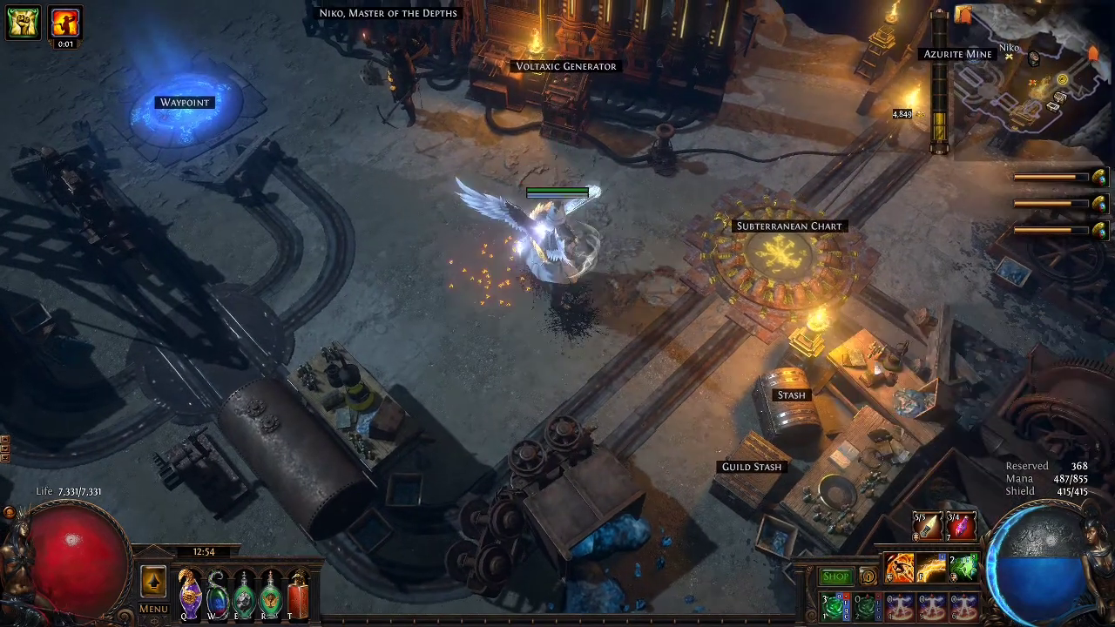
key("i")
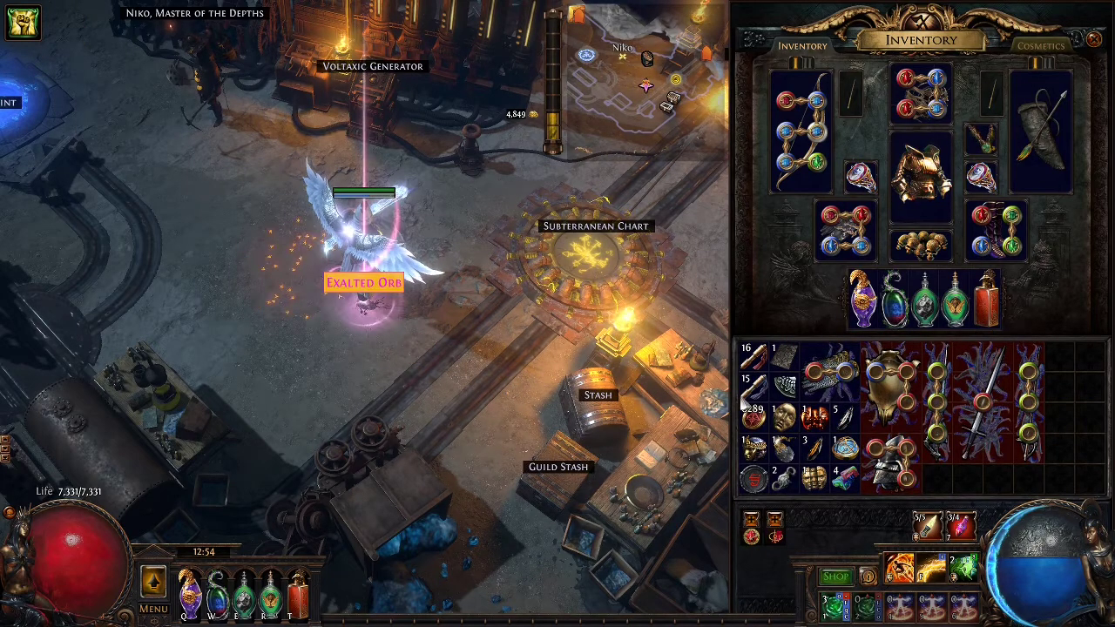